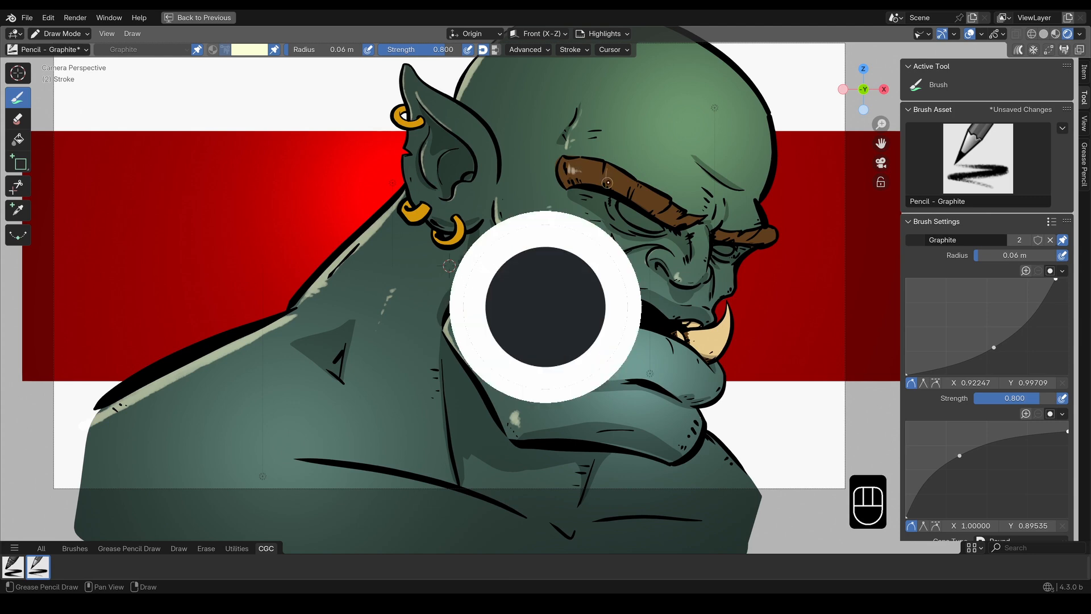
Step: Select the Ink Pen brush, toggle Edit Mode and back, then maximize the drawing area
{"action": "left_click", "coordinate": [188, 19]}
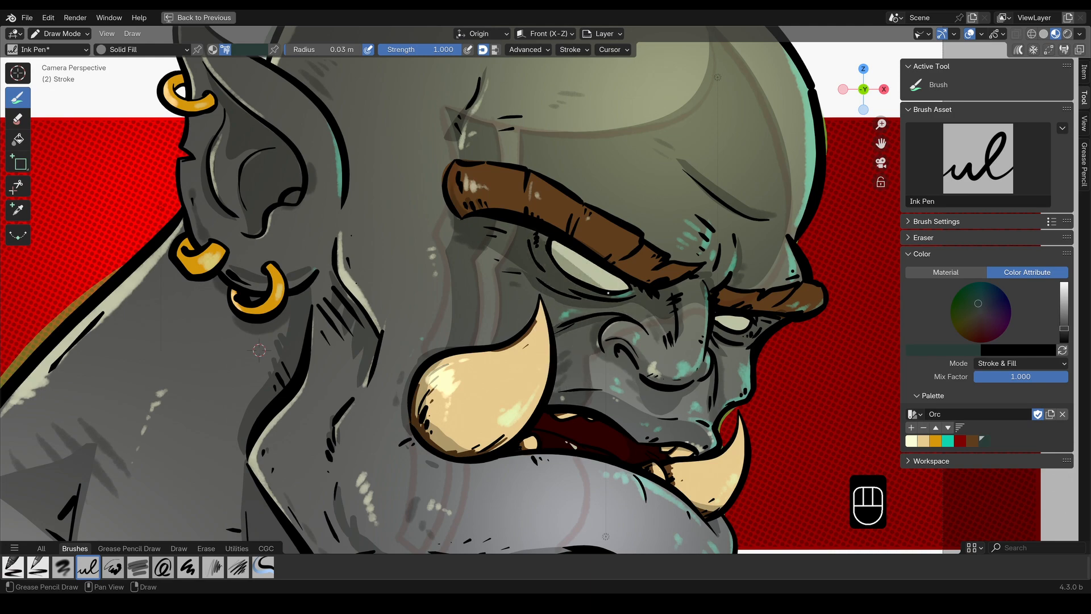
{"action": "key", "text": "Tab"}
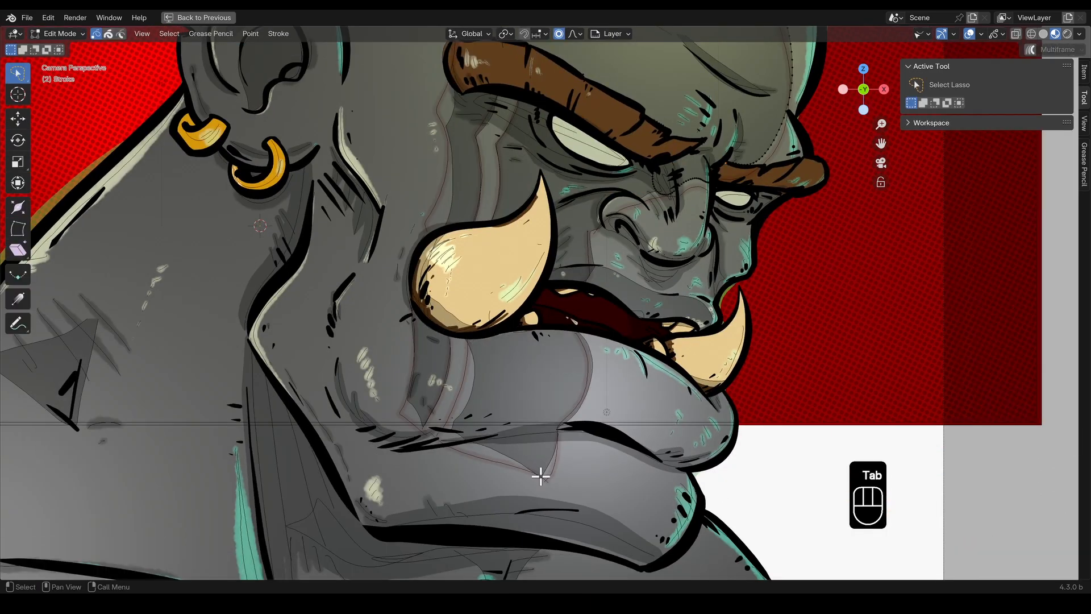
{"action": "key", "text": "Tab"}
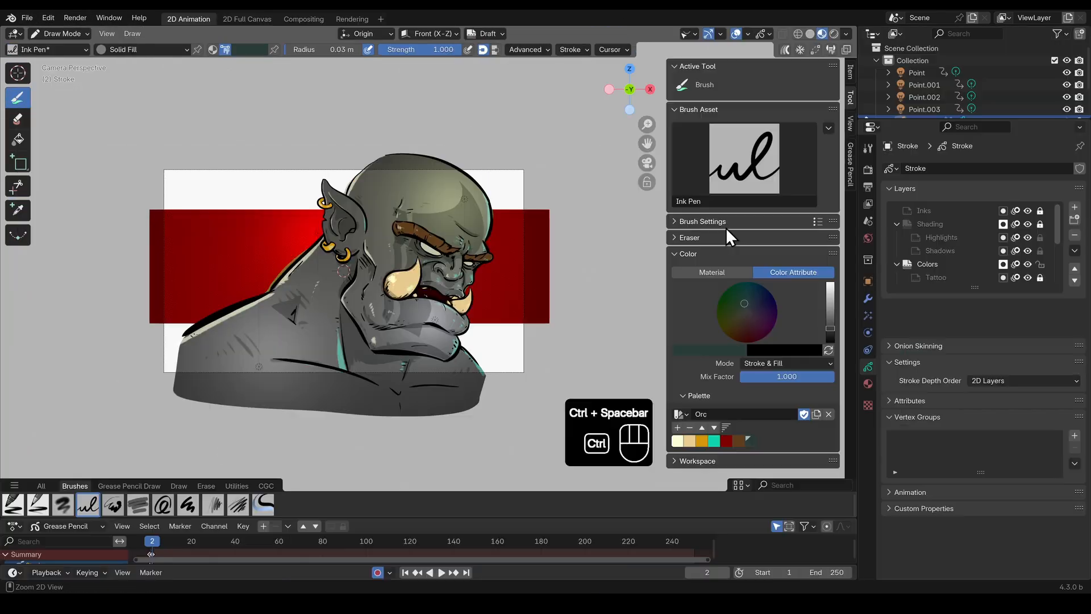
{"action": "key", "text": "ctrl+space"}
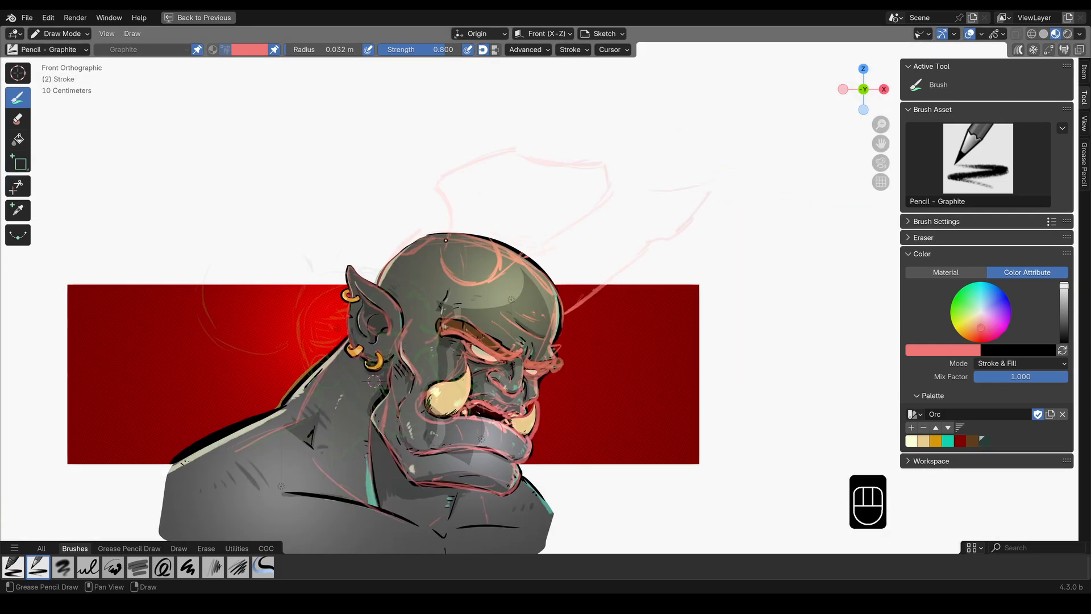
Step: Pick Ink Pen from the brush library and set the Shadows layer, Solid Stroke material and brown colour
{"action": "left_click", "coordinate": [46, 49]}
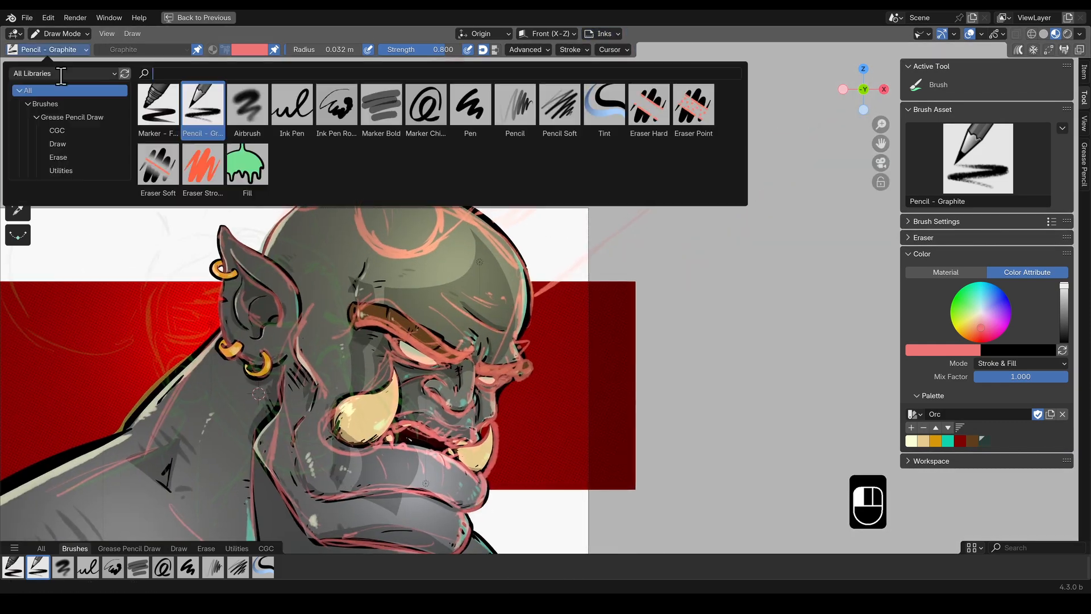
{"action": "left_click", "coordinate": [292, 105]}
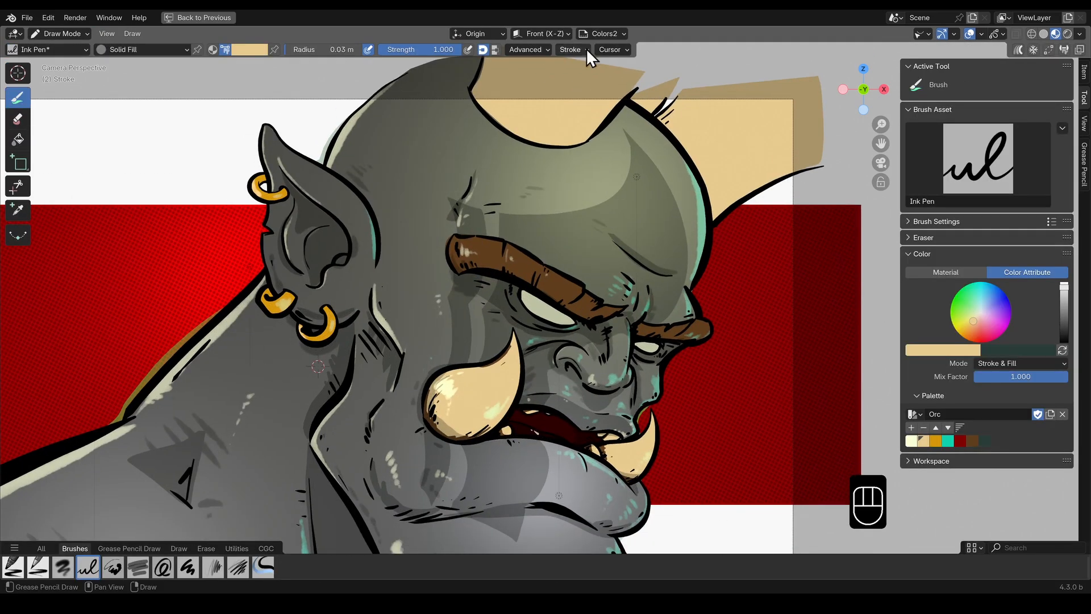
{"action": "left_click", "coordinate": [600, 32]}
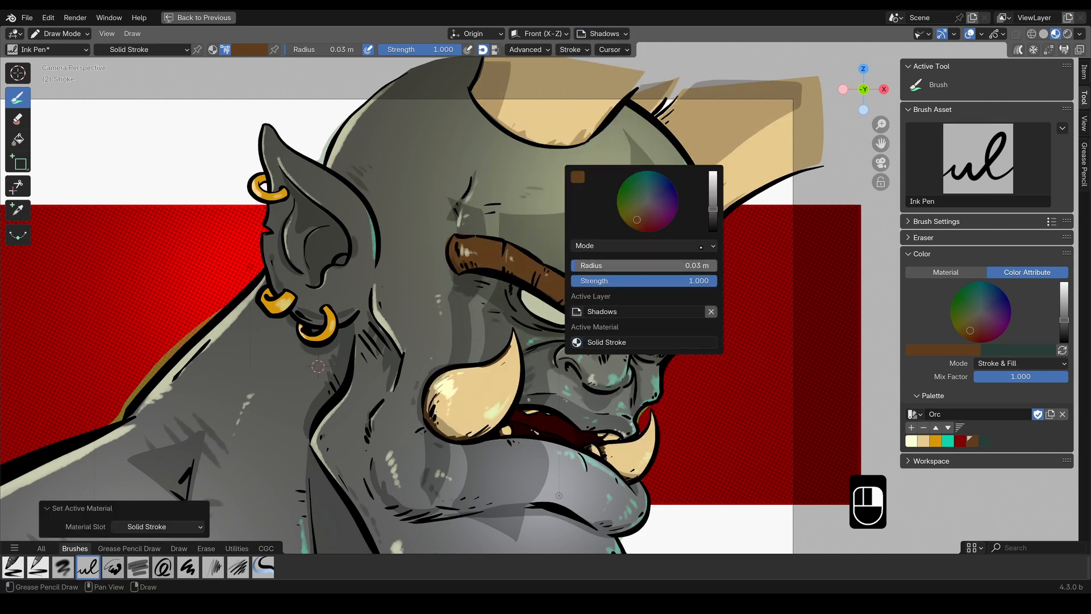
{"action": "left_click", "coordinate": [37, 568]}
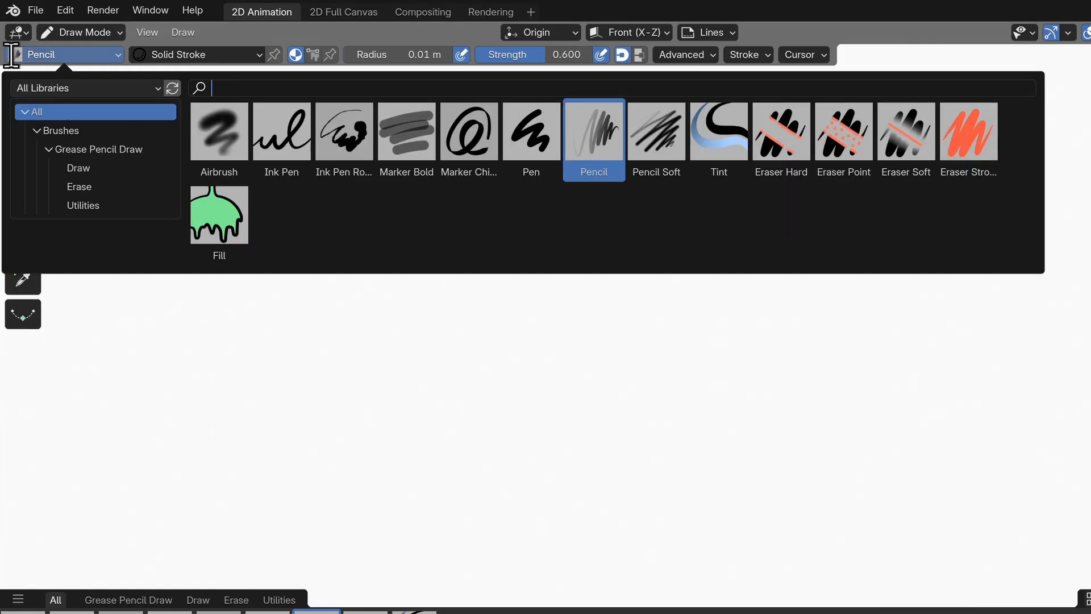
{"action": "mouse_move", "coordinate": [718, 138]}
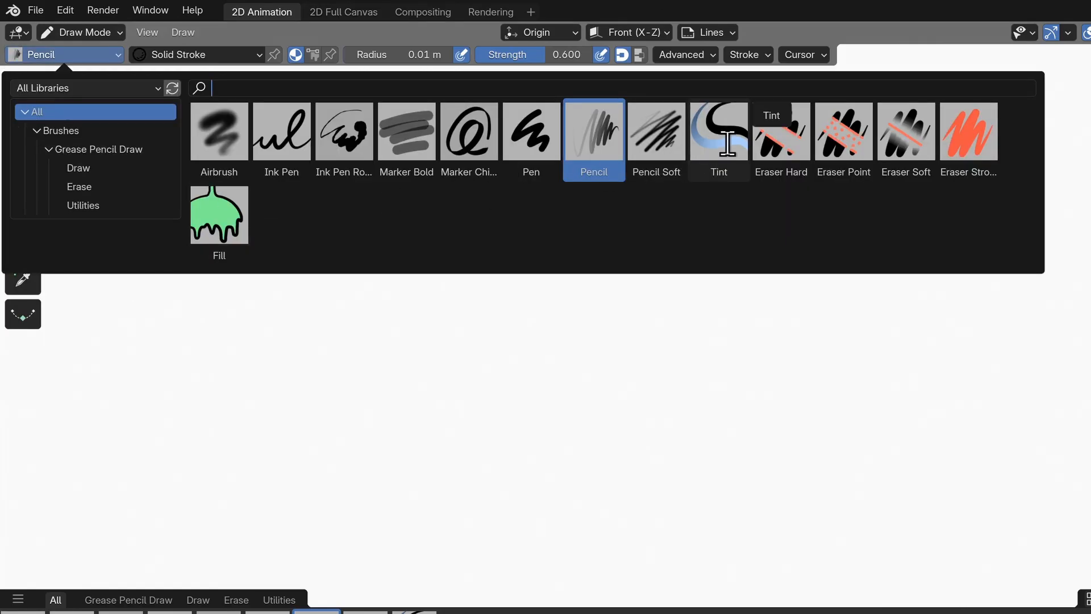
Step: Switch to the Tint brush and show the Box/Circle/Line primitives flyout
{"action": "left_click", "coordinate": [718, 132]}
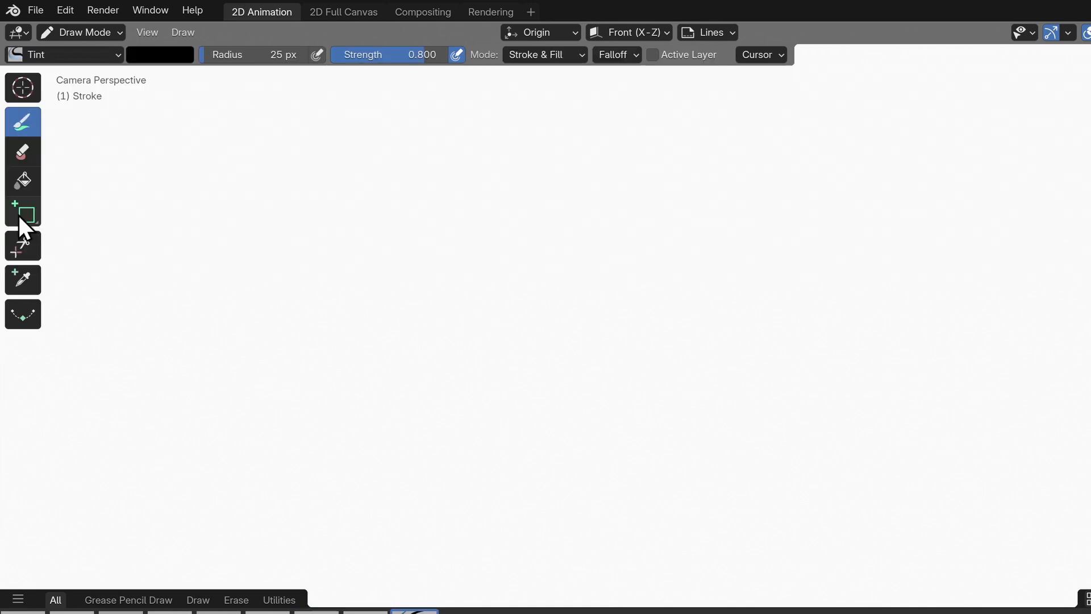
{"action": "left_click", "coordinate": [23, 215]}
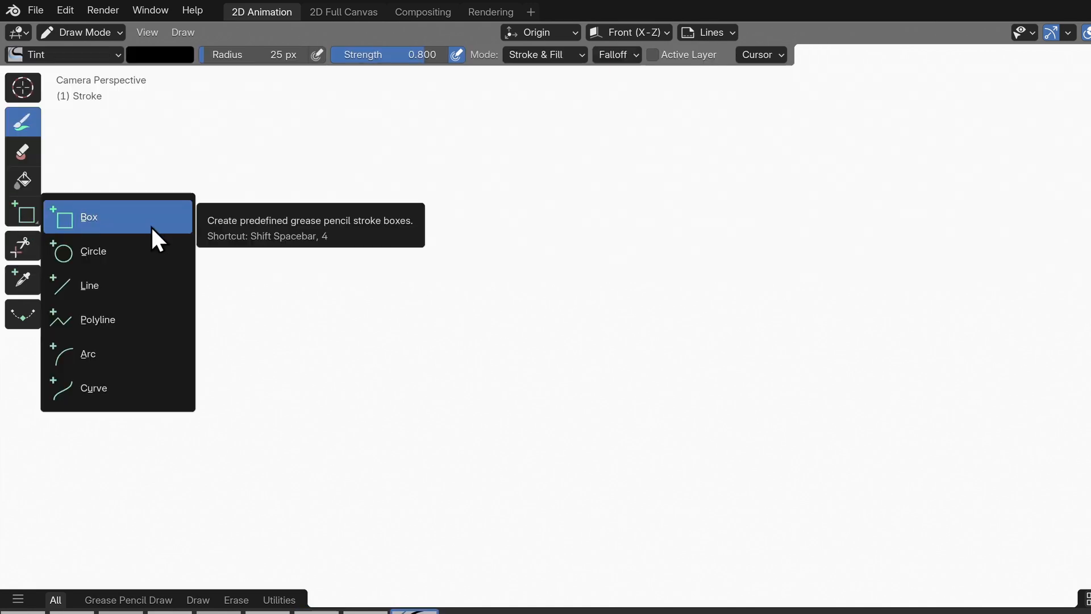
{"action": "mouse_move", "coordinate": [167, 407]}
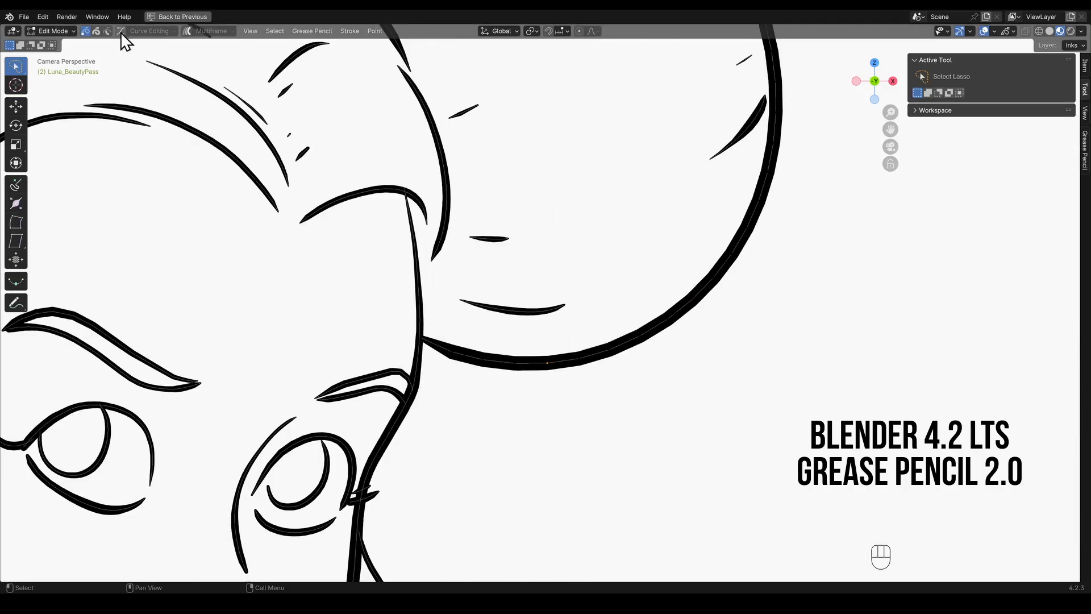
Step: Enable Curve Editing and view its Curve Resolution and Threshold settings
{"action": "left_click", "coordinate": [149, 31]}
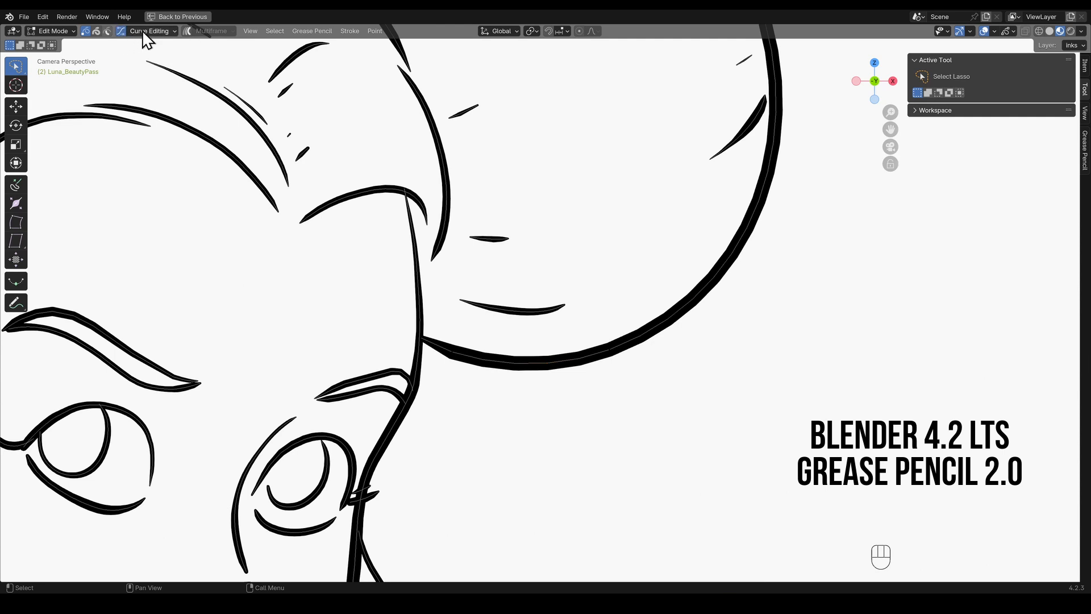
{"action": "left_click", "coordinate": [150, 31]}
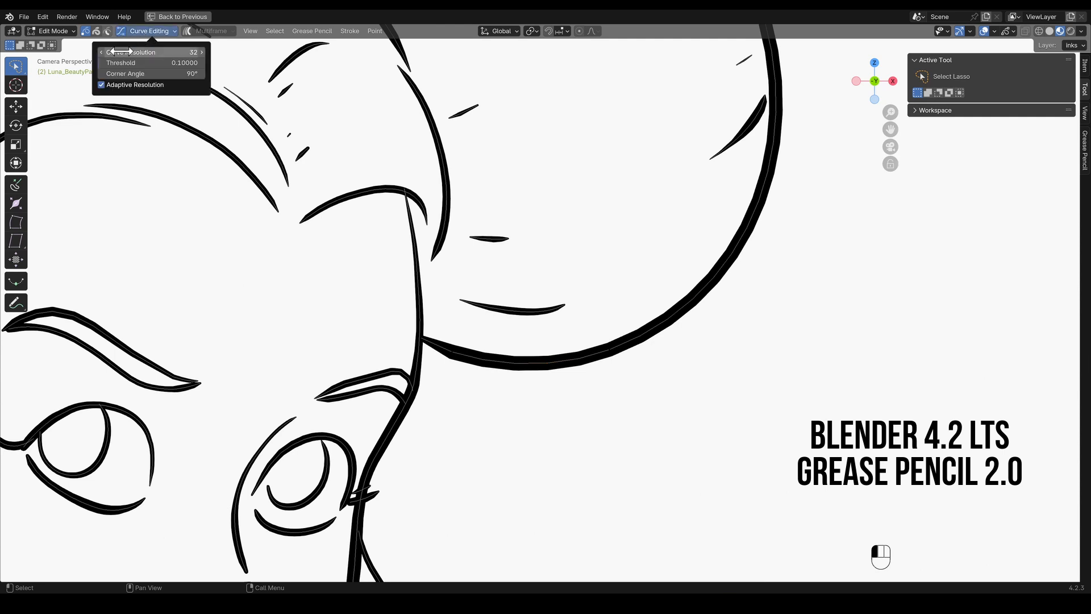
{"action": "left_click", "coordinate": [590, 368]}
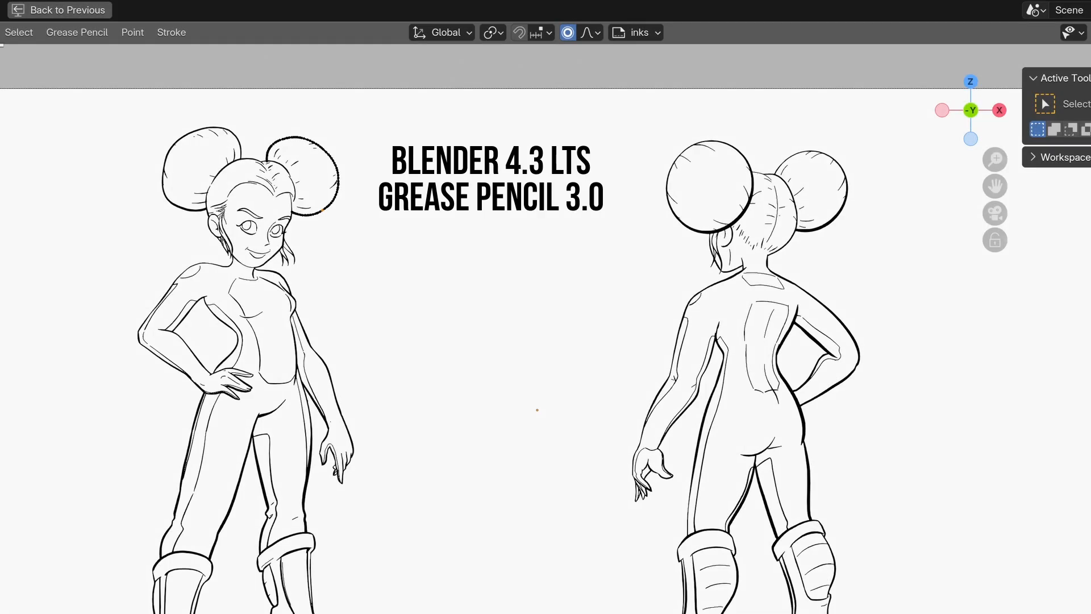
Step: Set the character strokes' curve type to Bézier via Stroke > Set Curve Type
{"action": "left_click", "coordinate": [171, 32]}
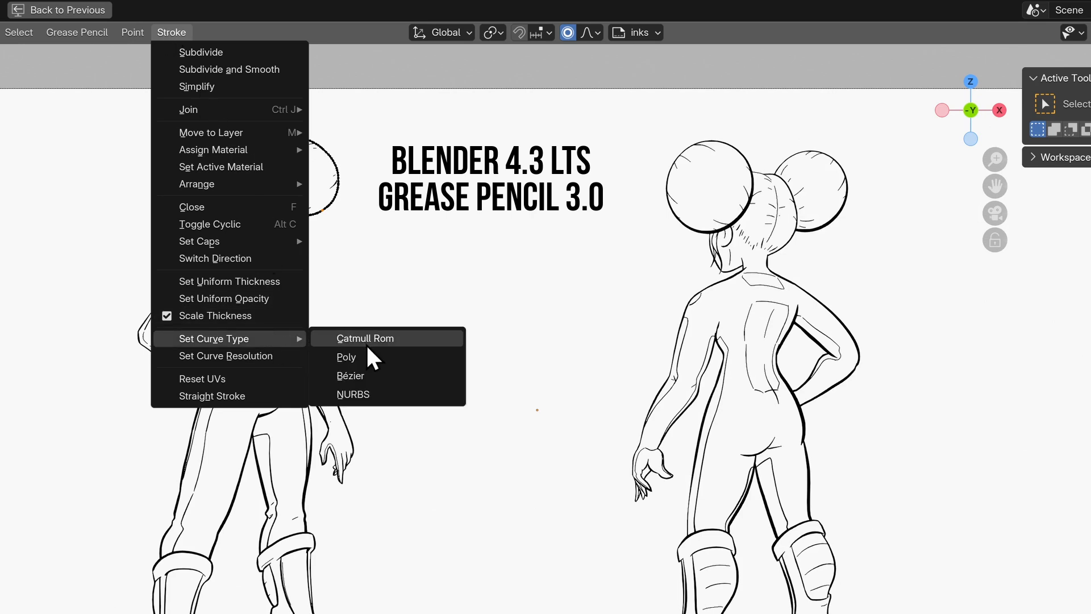
{"action": "mouse_move", "coordinate": [376, 386]}
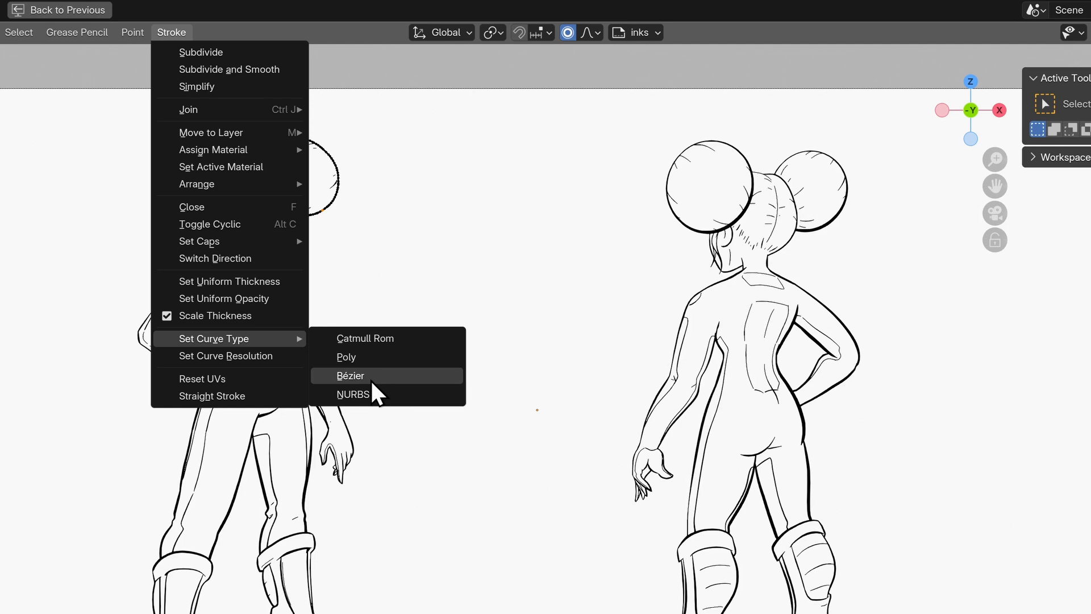
{"action": "left_click", "coordinate": [350, 375]}
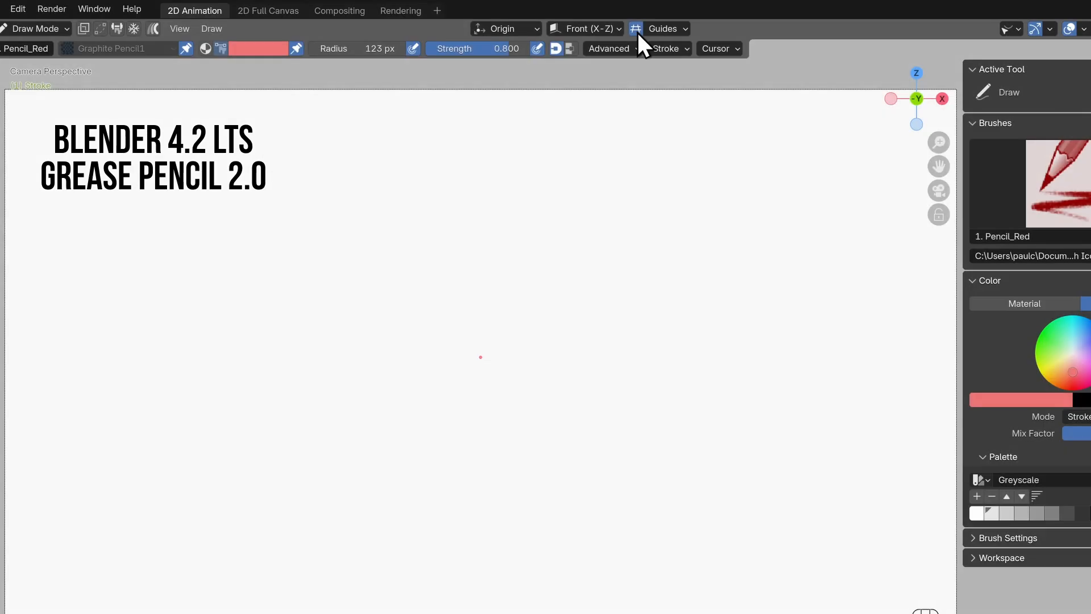
Step: Enable Guides, draw with the Circular guide, then switch the guide to Radial
{"action": "left_click", "coordinate": [663, 29]}
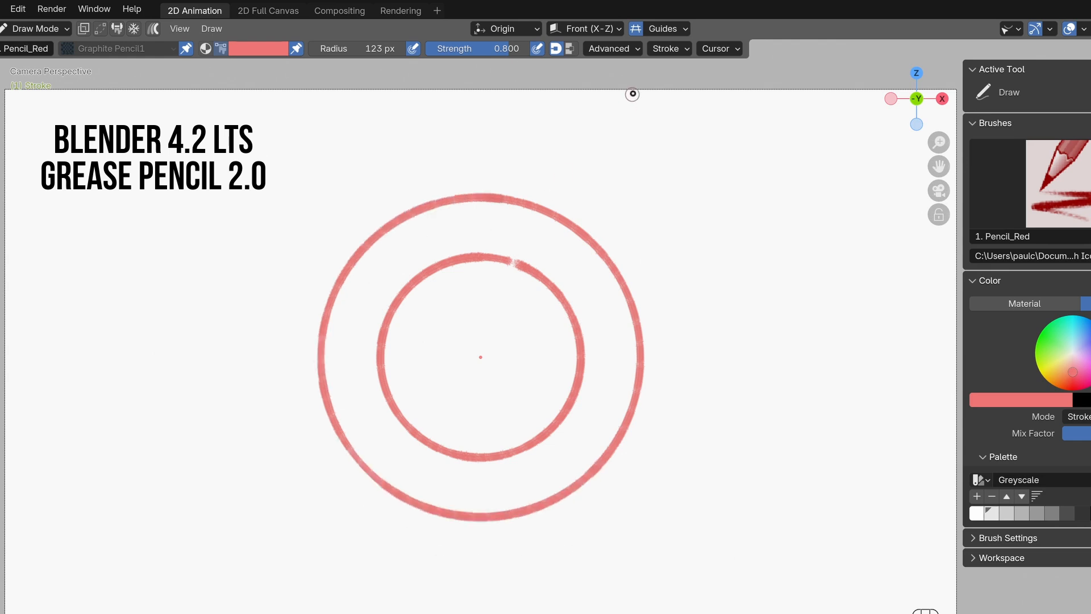
{"action": "left_click", "coordinate": [661, 29]}
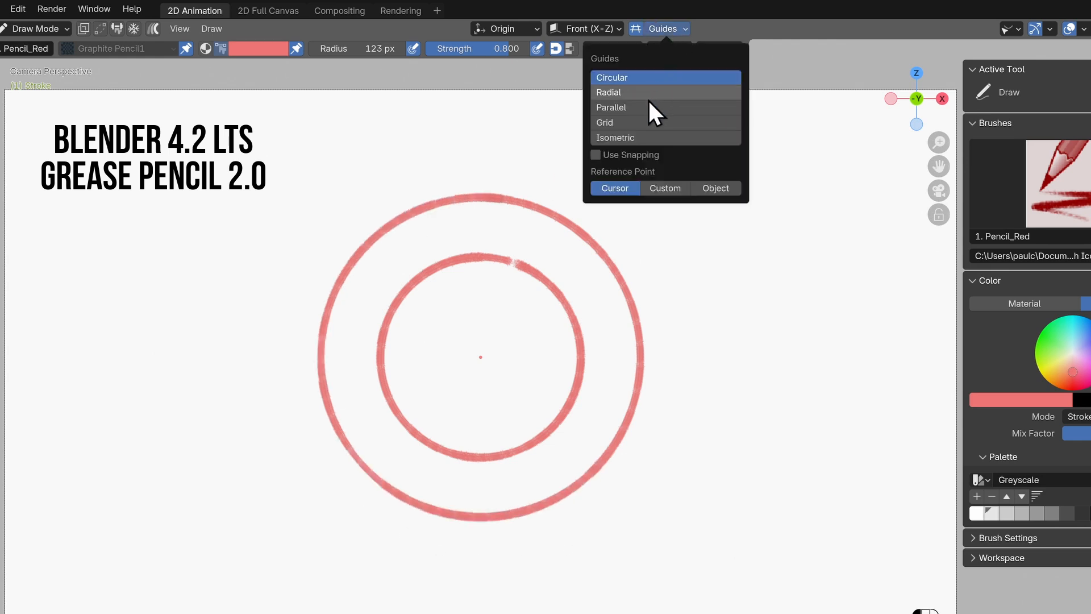
{"action": "left_click", "coordinate": [612, 78]}
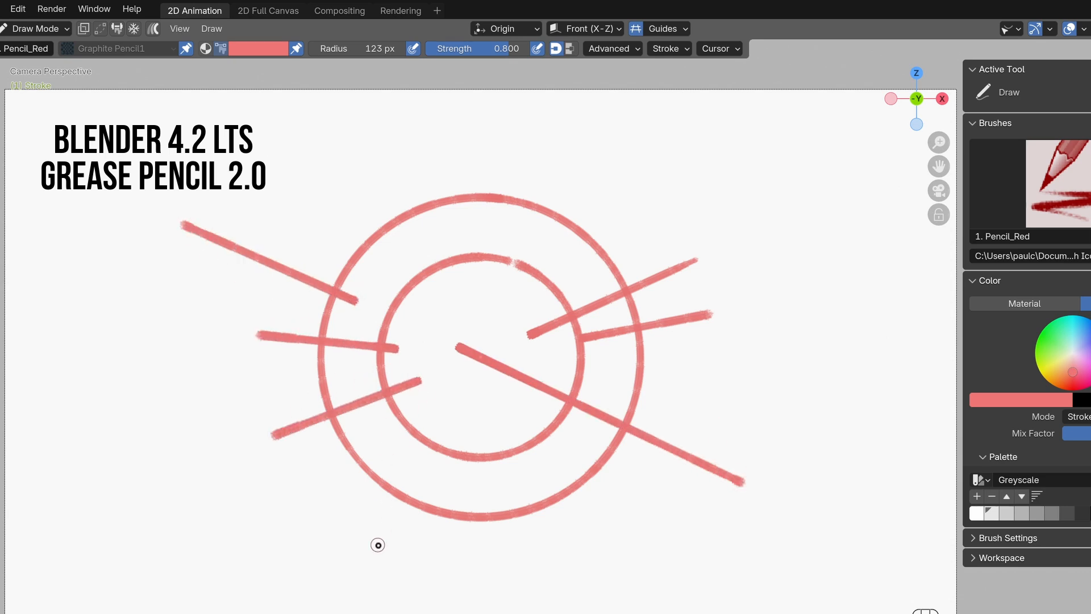
{"action": "left_click", "coordinate": [828, 131]}
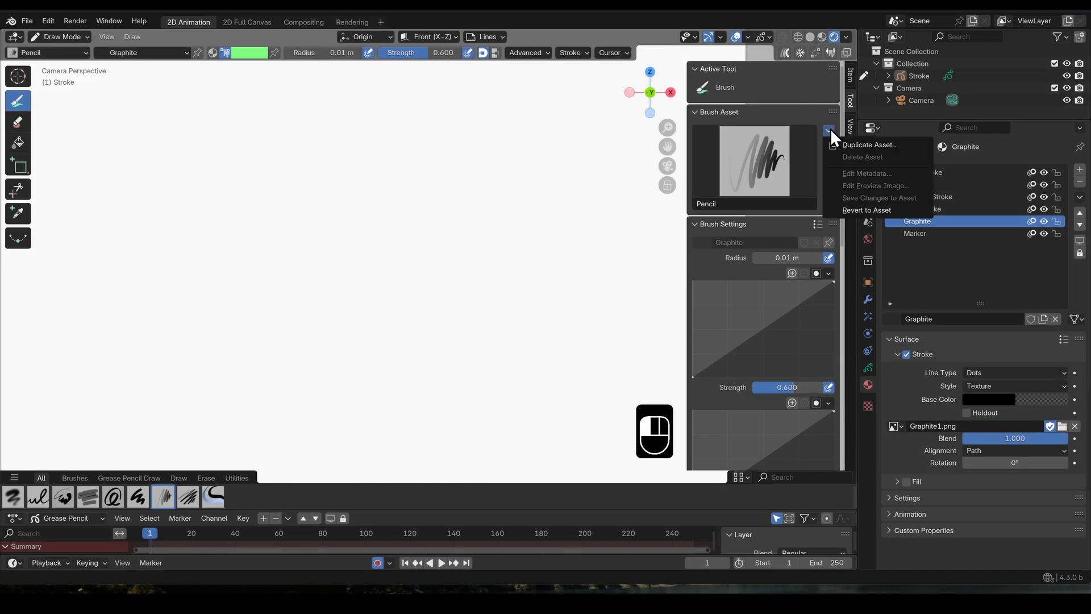
Step: Save the brush as asset 'Pencil - Graphite' in the Brushes/Grease Pencil Draw/CGC catalog
{"action": "left_click", "coordinate": [869, 144]}
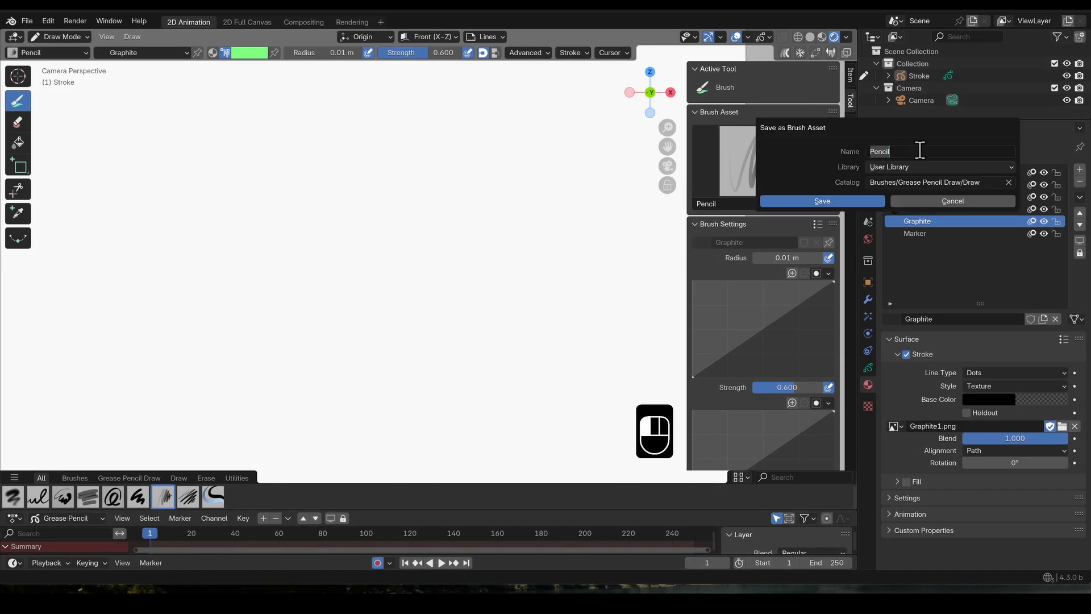
{"action": "type", "text": "- Graphit"}
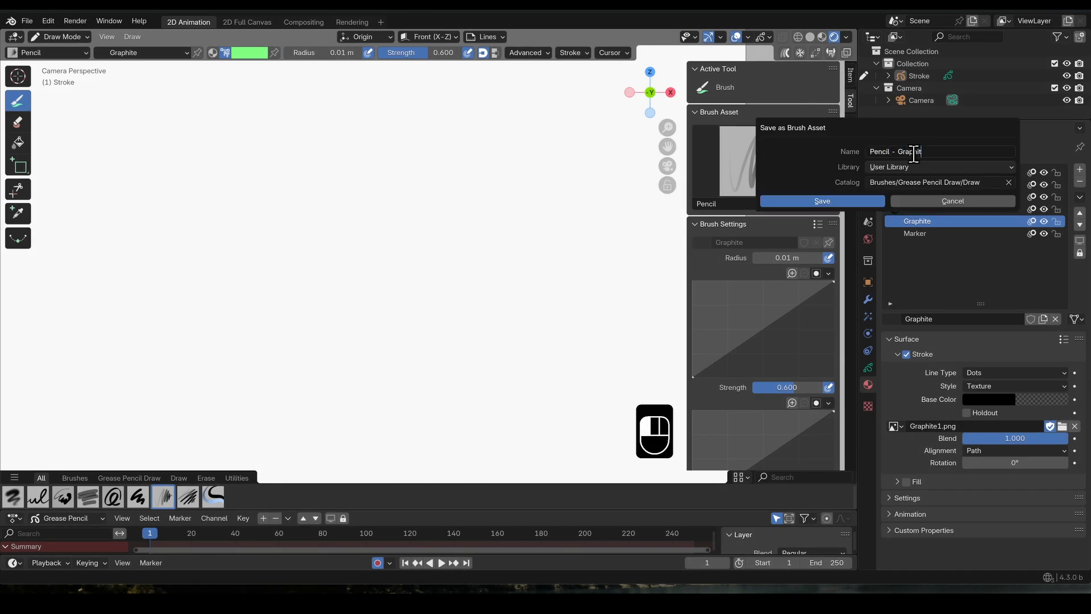
{"action": "left_click", "coordinate": [925, 182]}
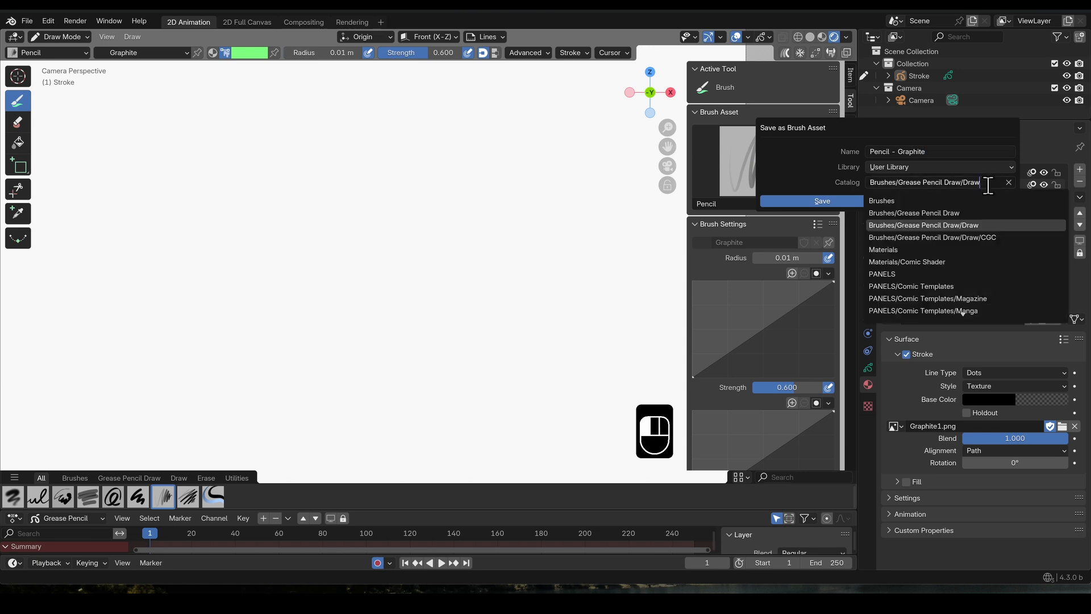
{"action": "left_click", "coordinate": [931, 237]}
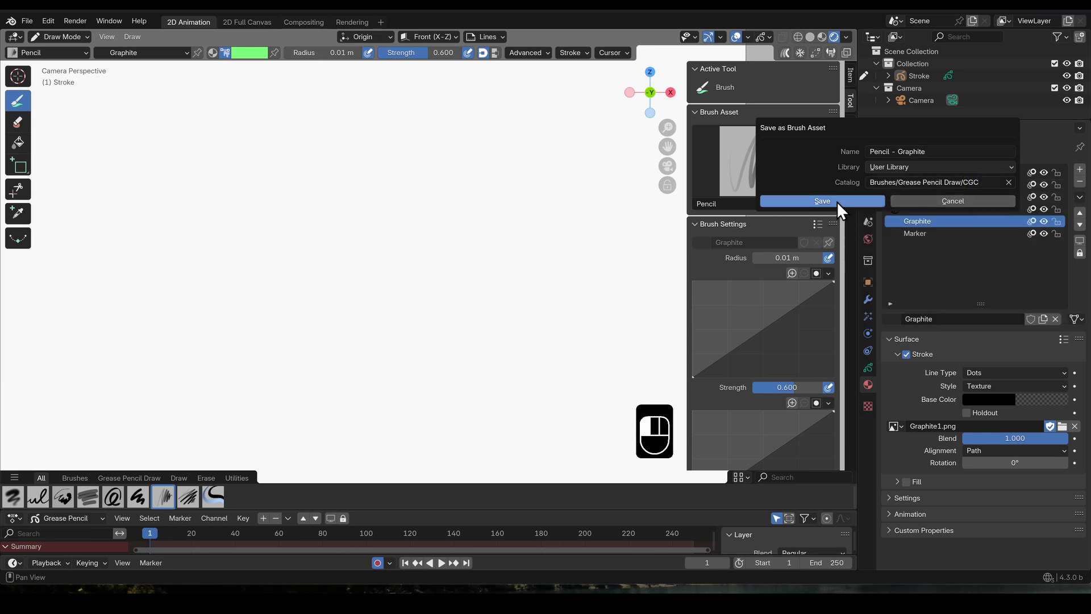
{"action": "left_click", "coordinate": [821, 200]}
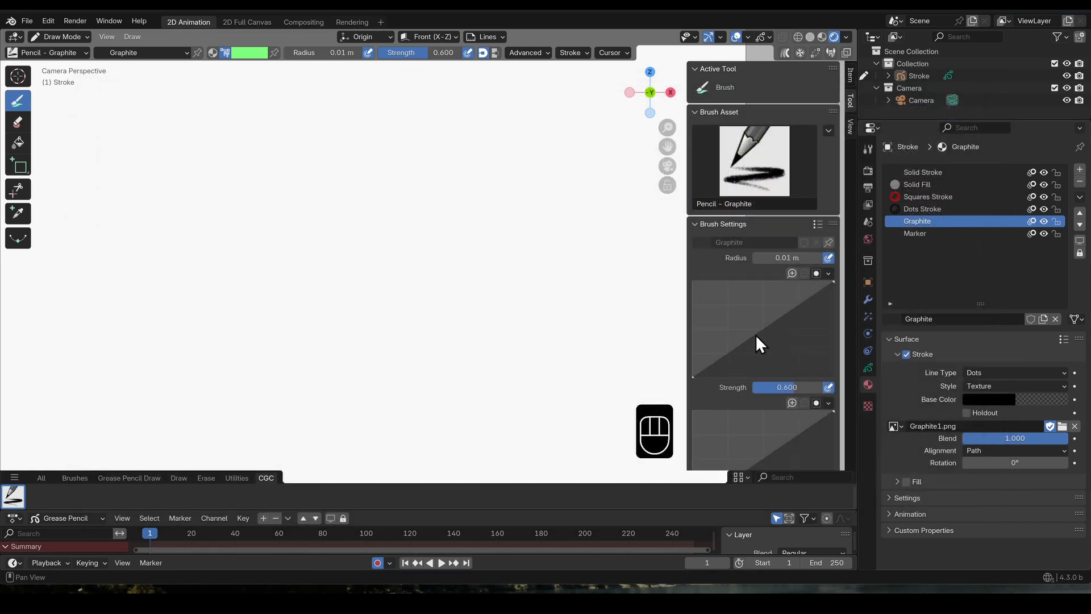
Step: Revert the Pencil brush to its library defaults via Revert to Asset
{"action": "scroll", "scroll_direction": "down", "scroll_amount": 3}
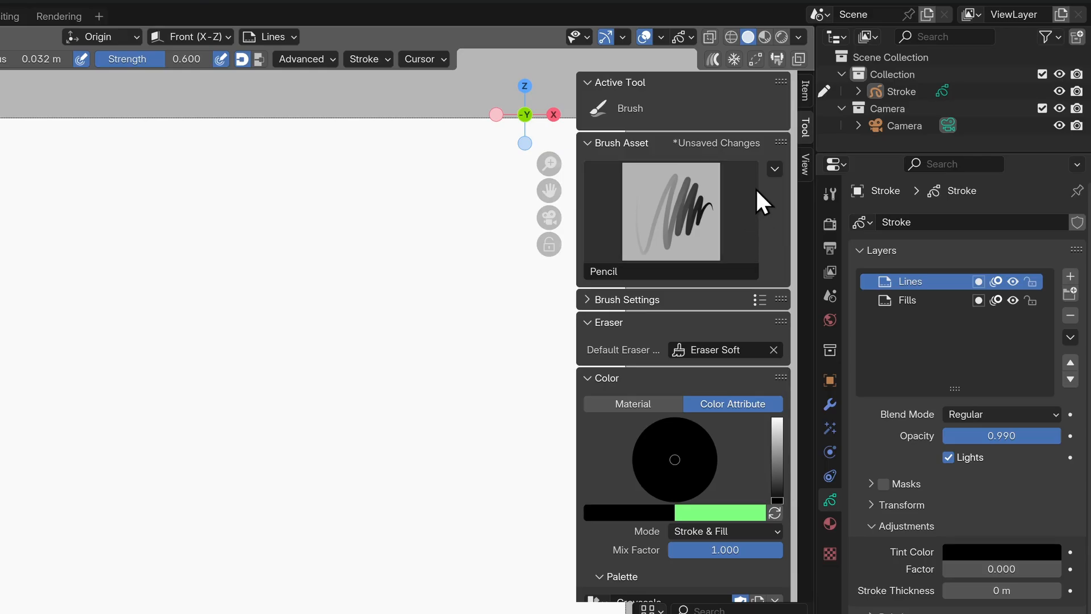
{"action": "left_click", "coordinate": [774, 169]}
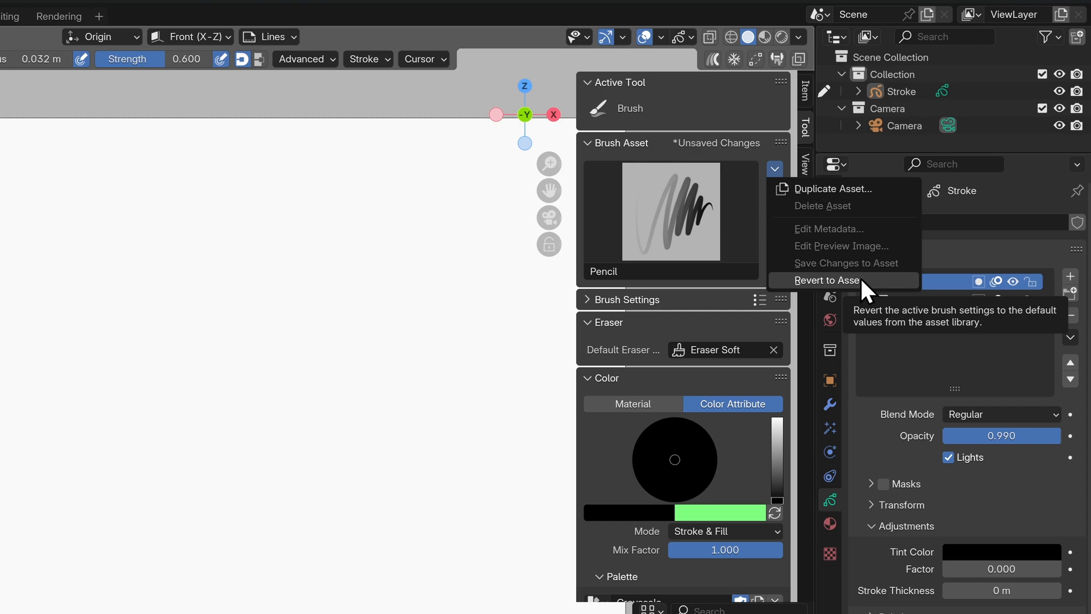
{"action": "left_click", "coordinate": [828, 279]}
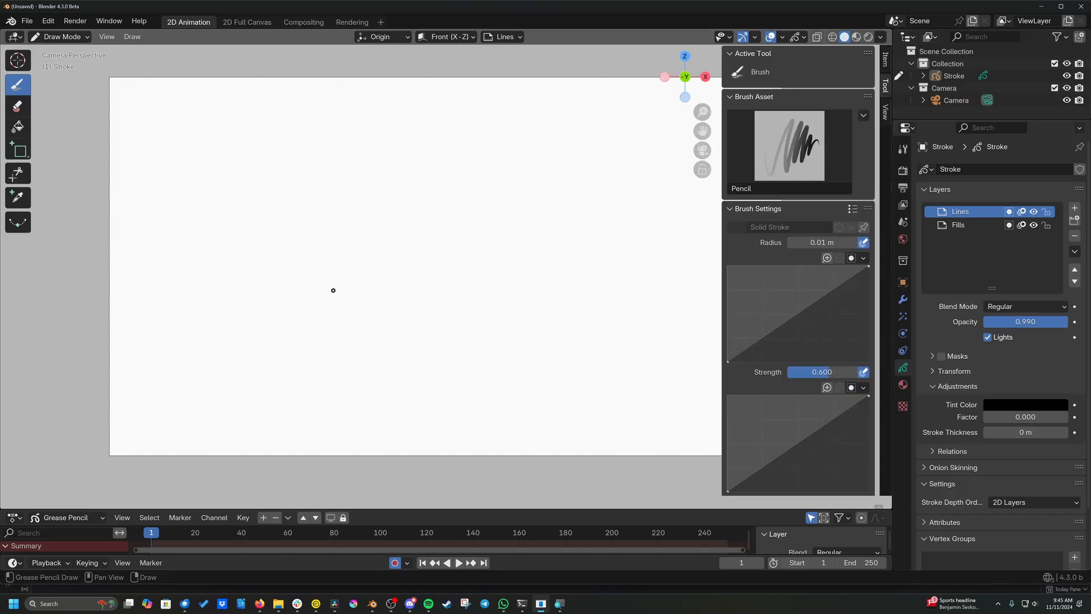
Step: Show the Asset Shelf and the Tool Settings header from the View menu
{"action": "left_click", "coordinate": [107, 36]}
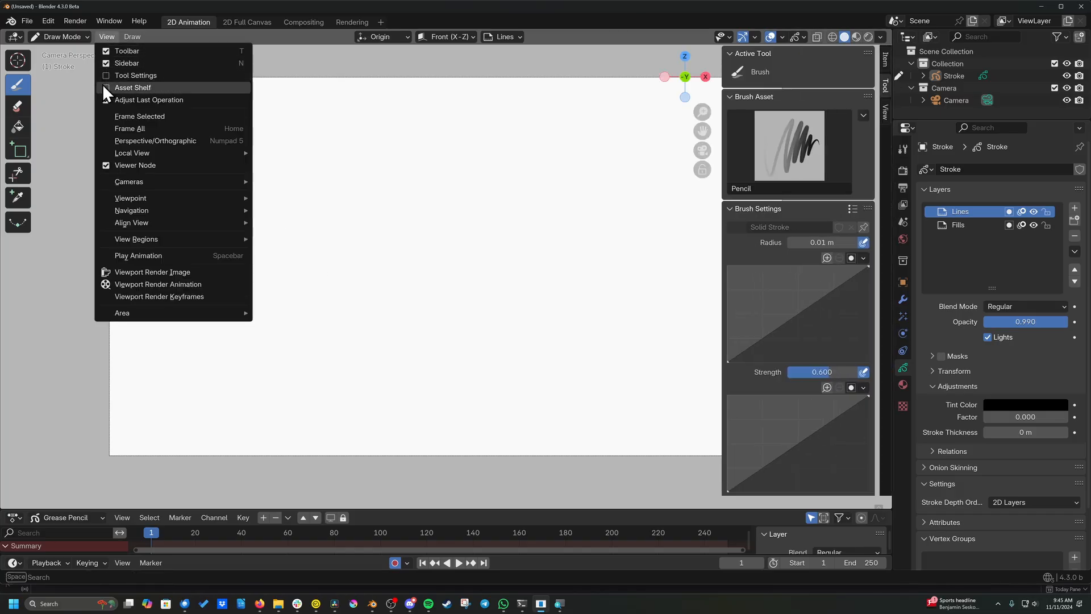
{"action": "left_click", "coordinate": [132, 88]}
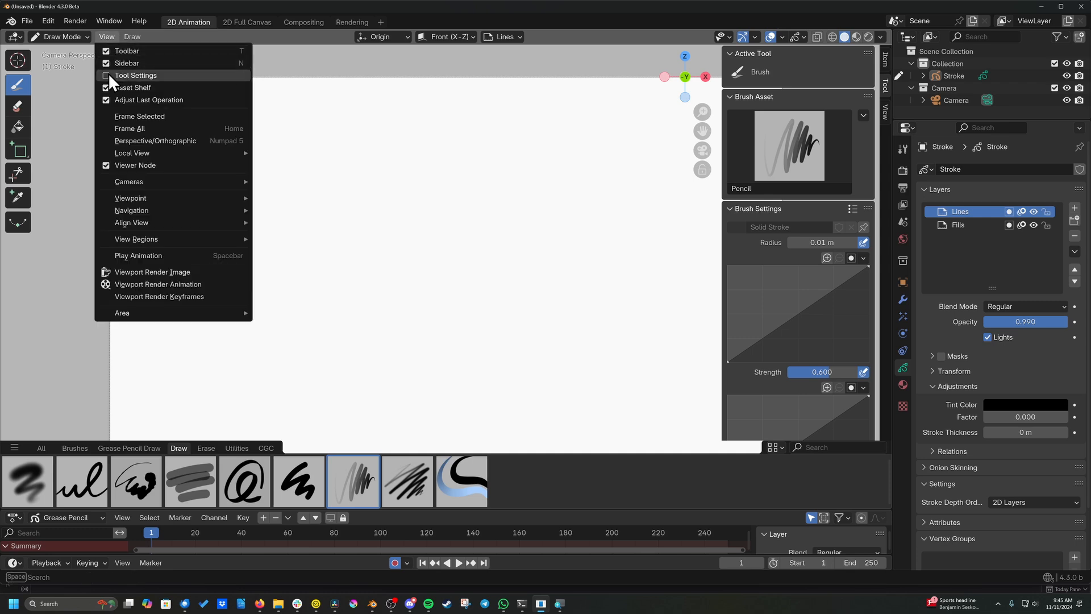
{"action": "left_click", "coordinate": [135, 75]}
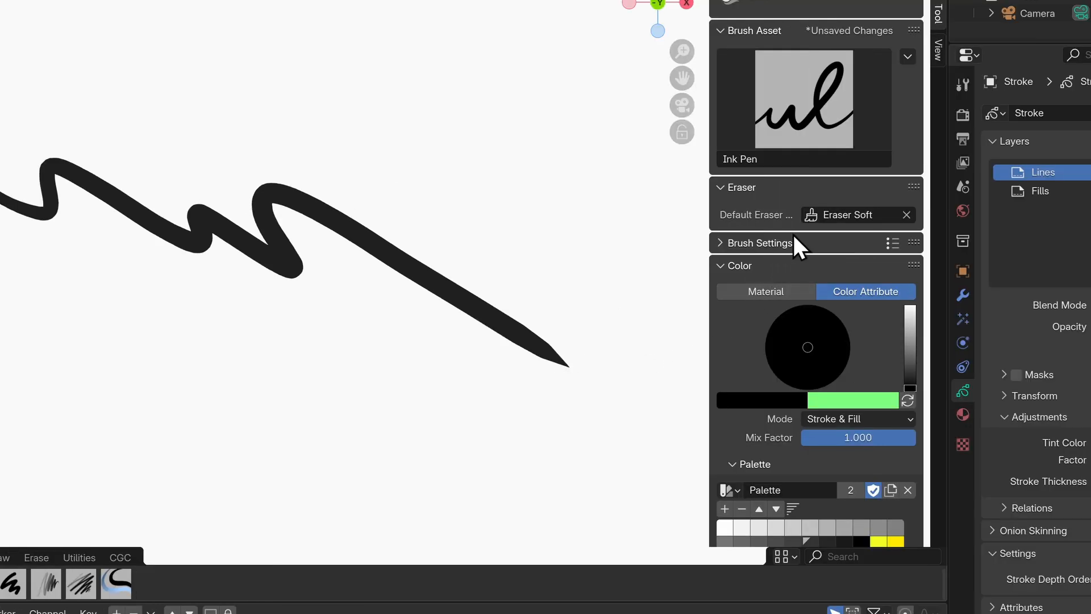
Step: Set Eraser Soft as the default eraser and erase a gap in the wavy ink stroke
{"action": "left_click", "coordinate": [849, 215]}
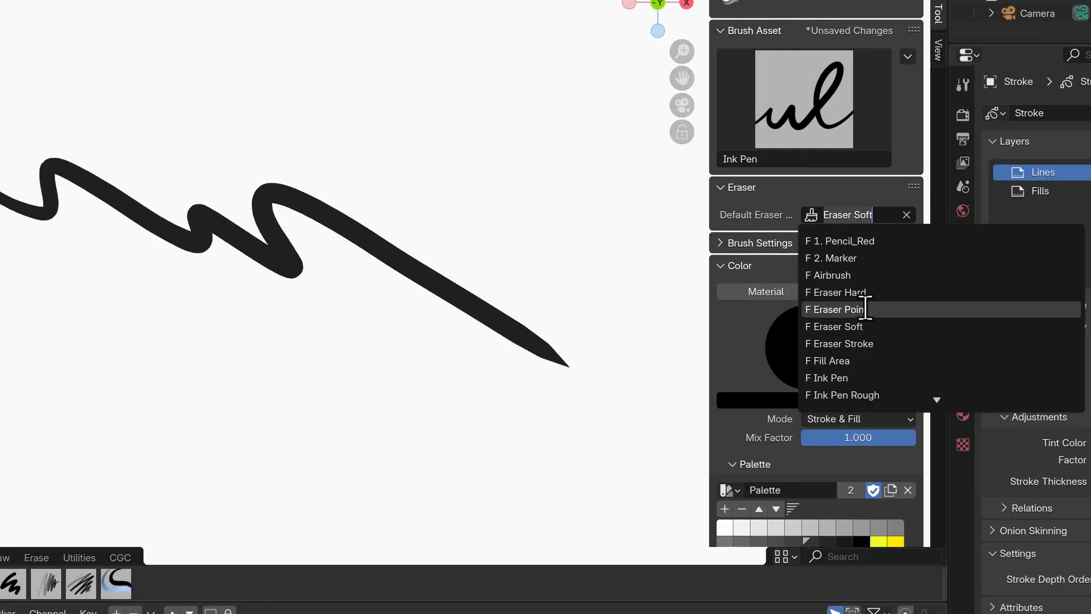
{"action": "left_click", "coordinate": [840, 309]}
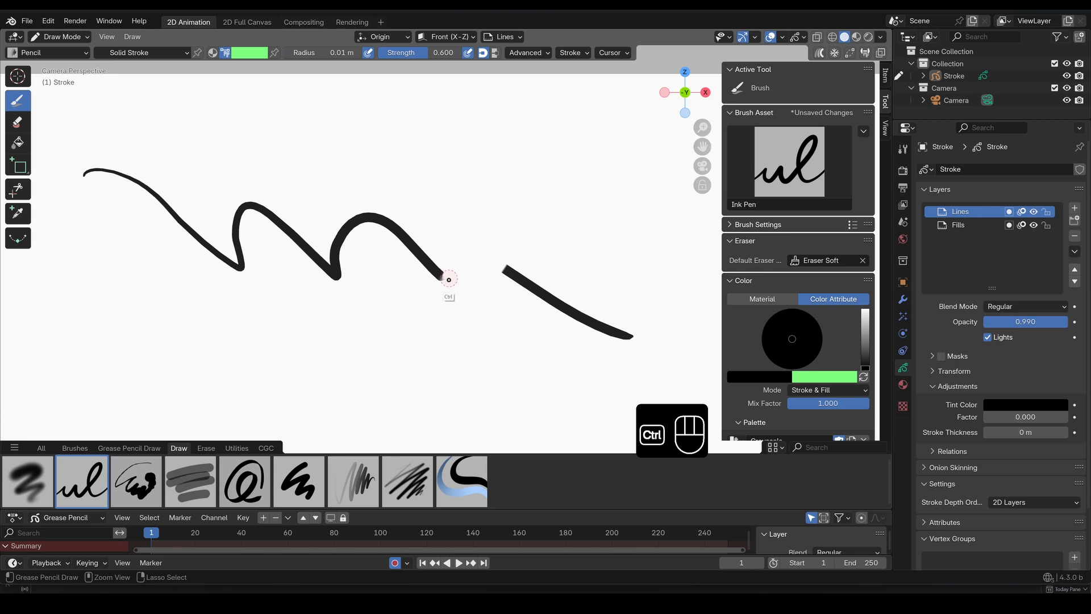
{"action": "left_click", "coordinate": [444, 276]}
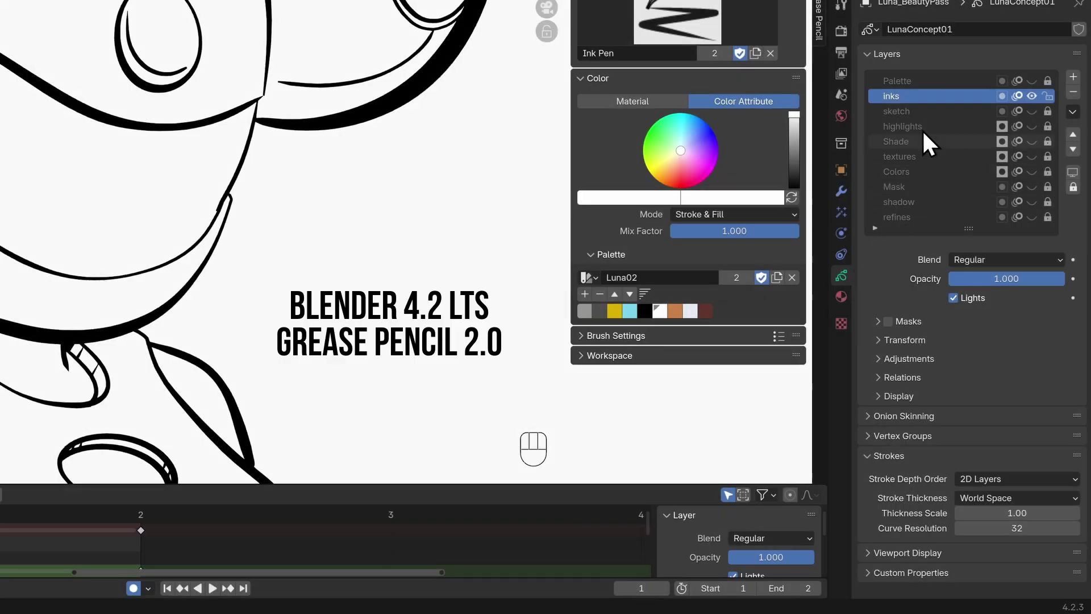
{"action": "mouse_move", "coordinate": [967, 112]}
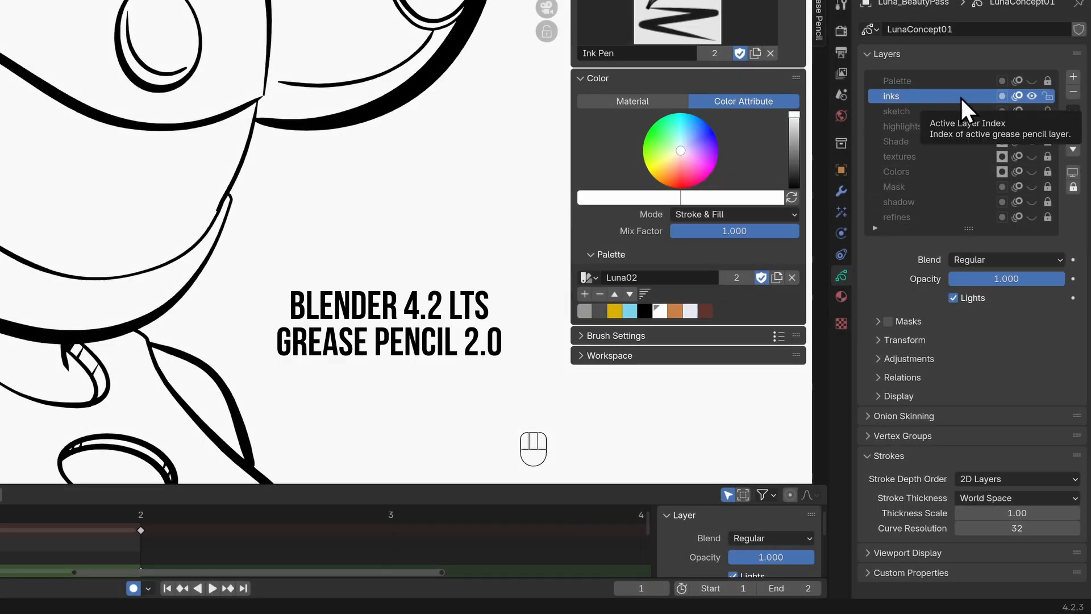
Step: Switch LunaConcept01's Stroke Thickness from World Space to Screen Space in the Strokes panel
{"action": "left_click", "coordinate": [1016, 498]}
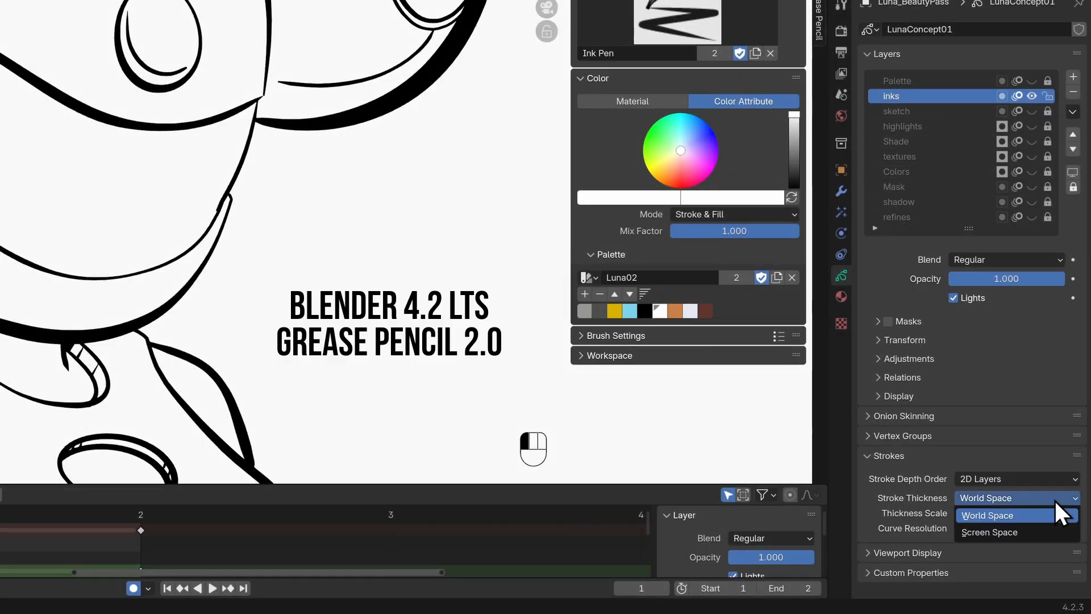
{"action": "mouse_move", "coordinate": [989, 532]}
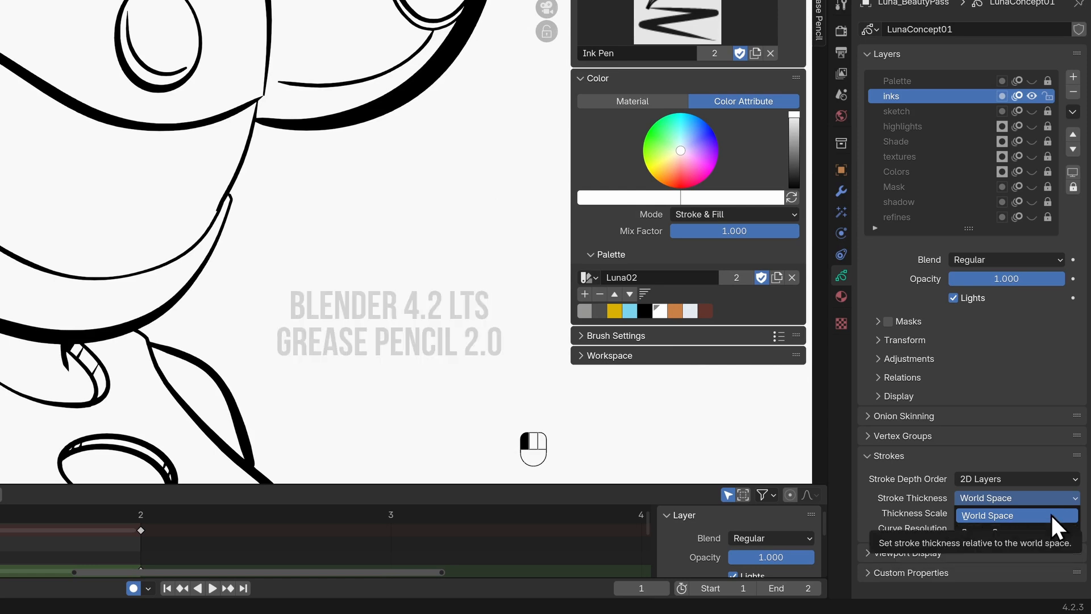
{"action": "left_click", "coordinate": [985, 514]}
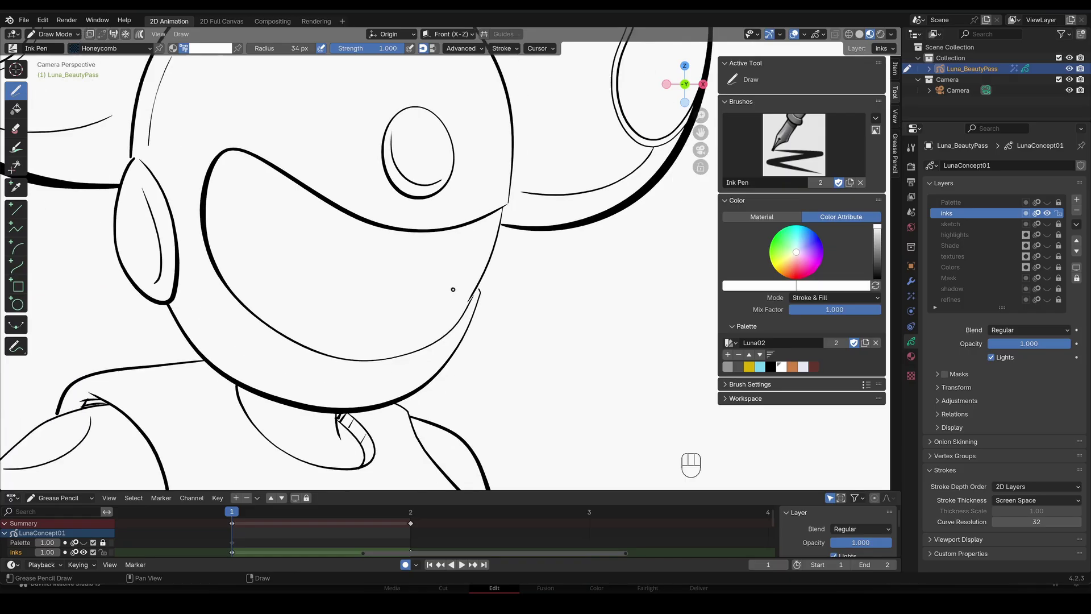
{"action": "scroll", "scroll_direction": "down", "scroll_amount": 3}
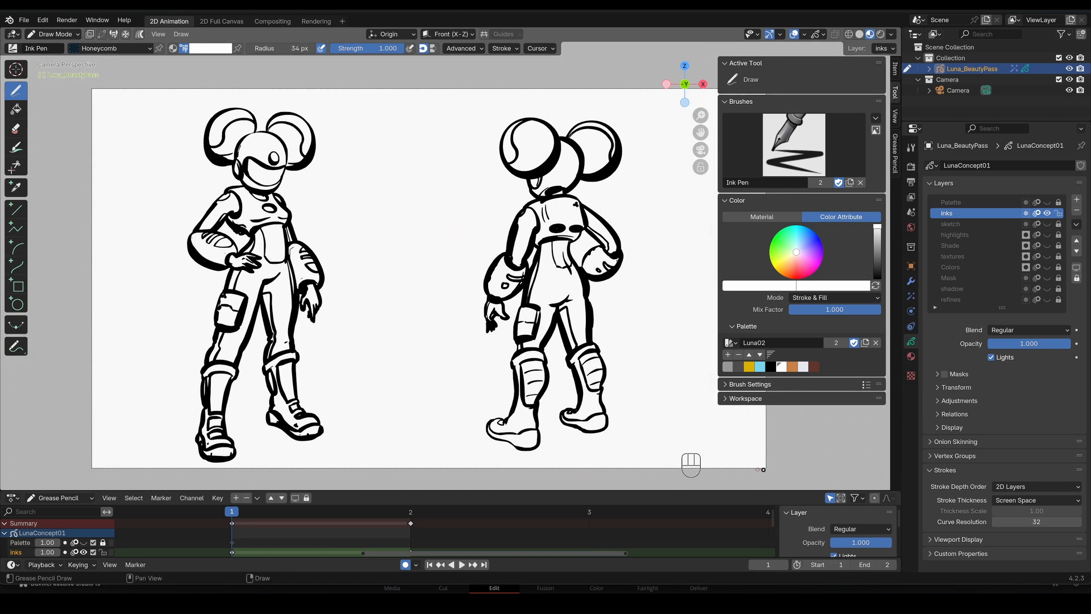
{"action": "mouse_move", "coordinate": [773, 470]}
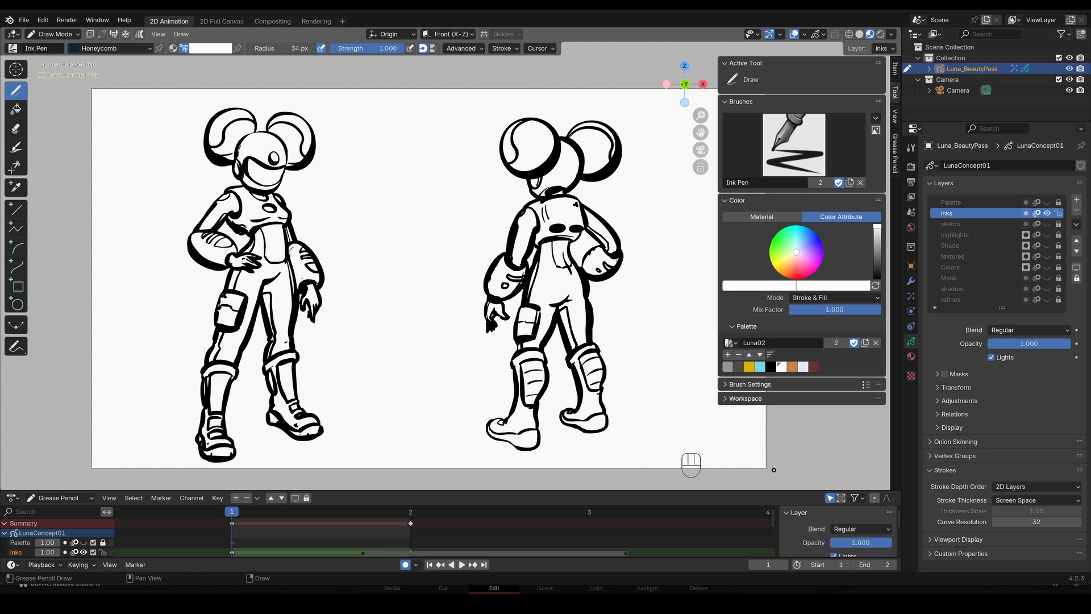
{"action": "left_click", "coordinate": [1034, 500]}
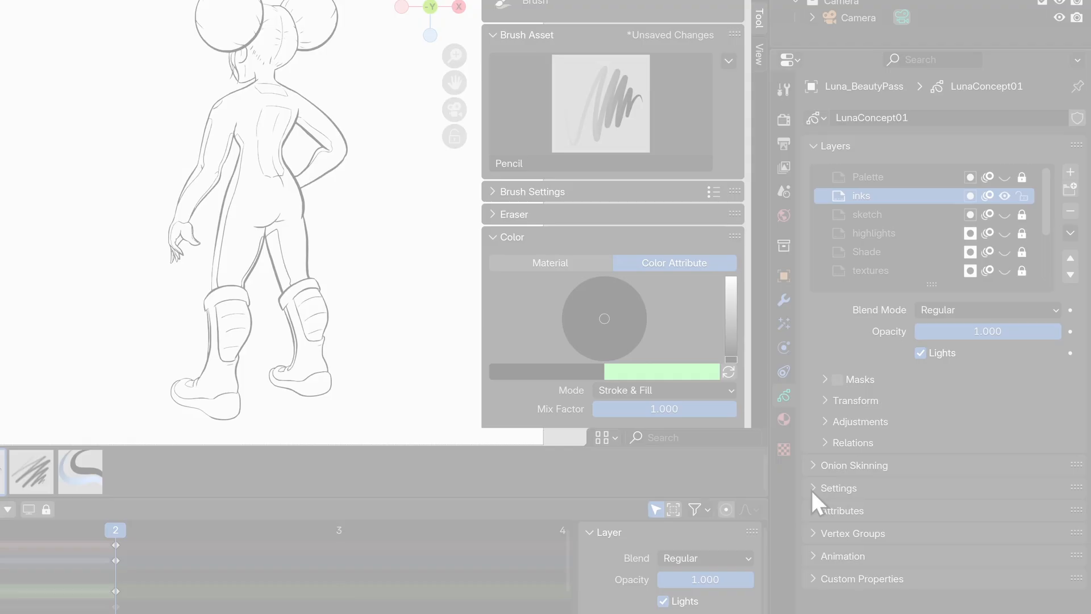
{"action": "left_click", "coordinate": [837, 488]}
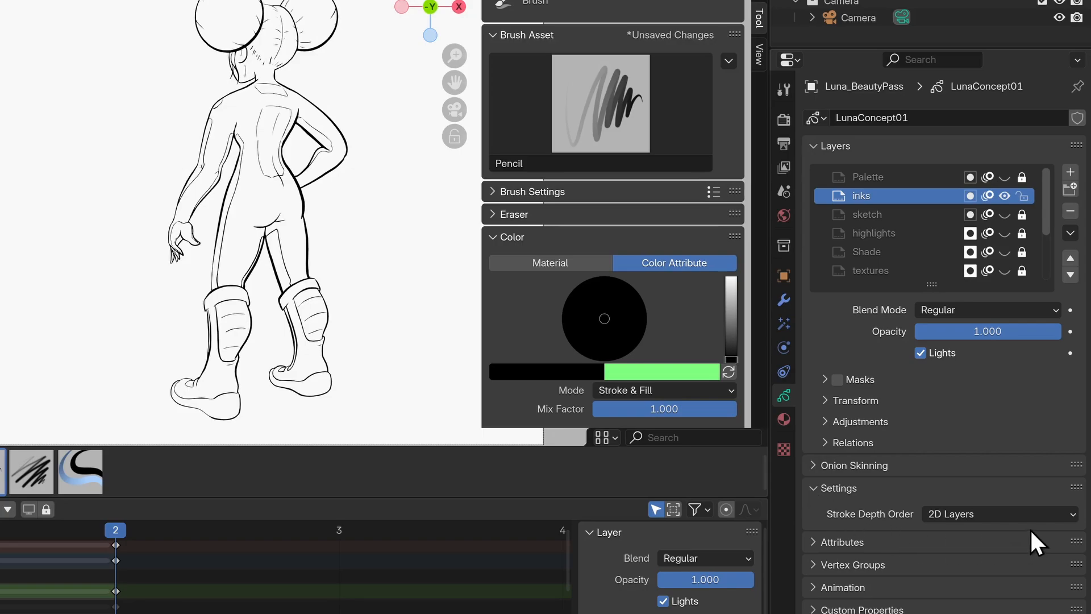
{"action": "left_click", "coordinate": [518, 58]}
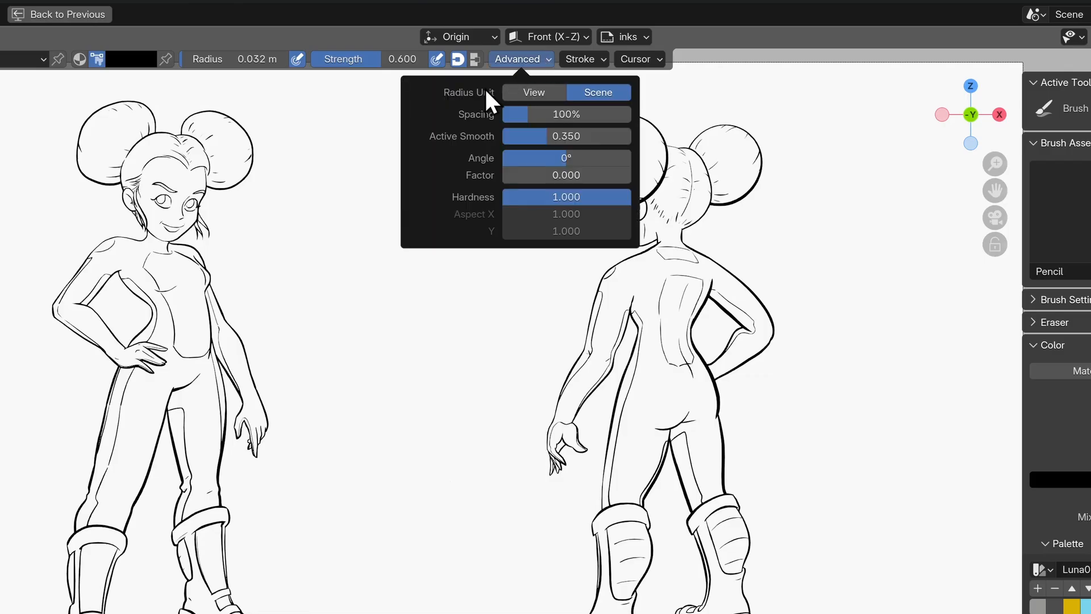
{"action": "mouse_move", "coordinate": [485, 111]}
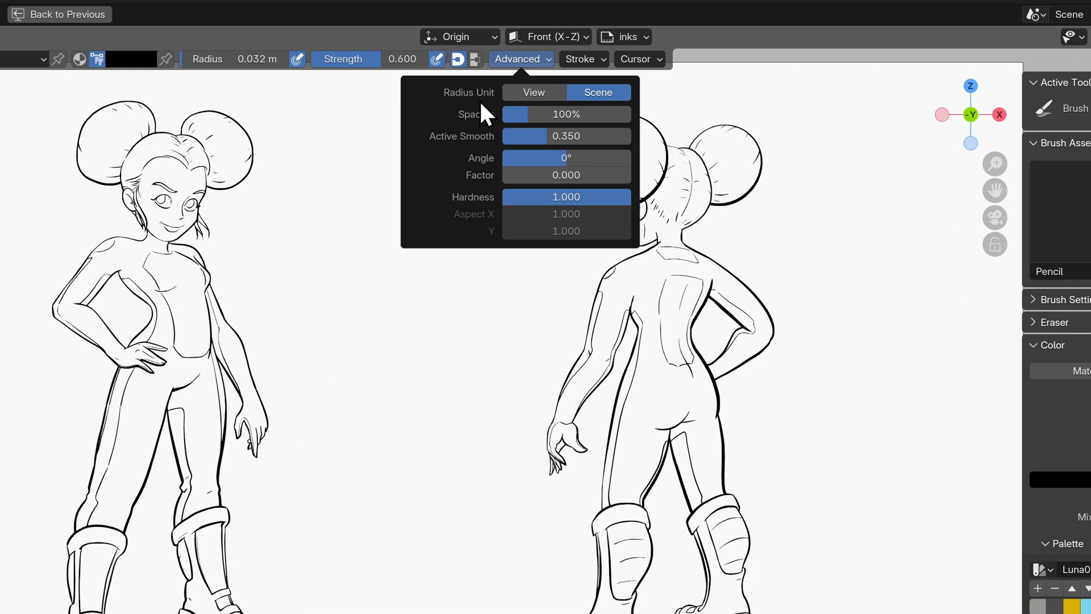
{"action": "left_click", "coordinate": [533, 92]}
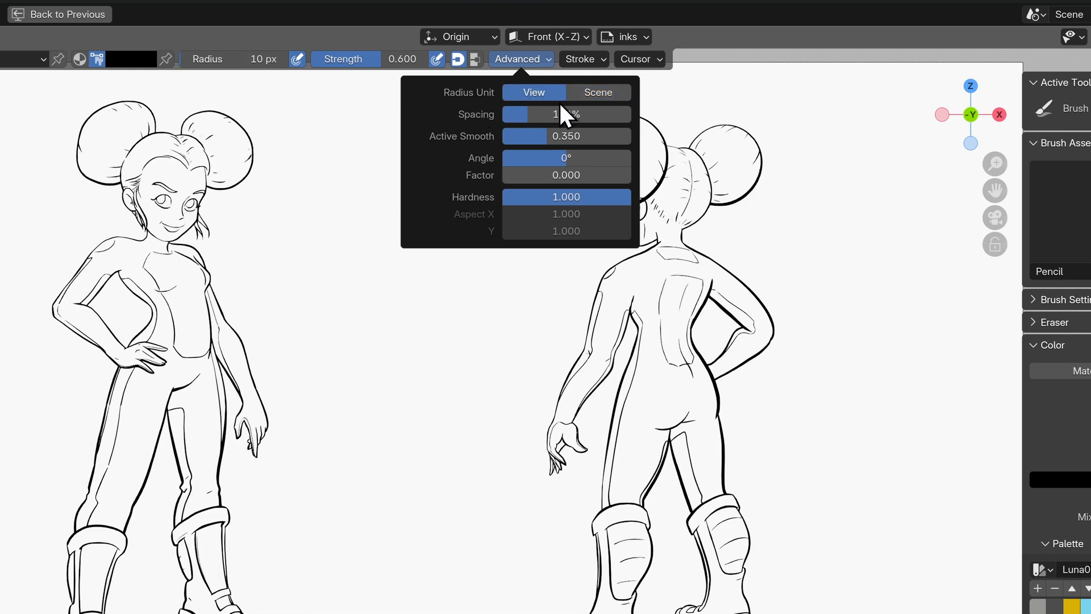
{"action": "mouse_move", "coordinate": [534, 91]}
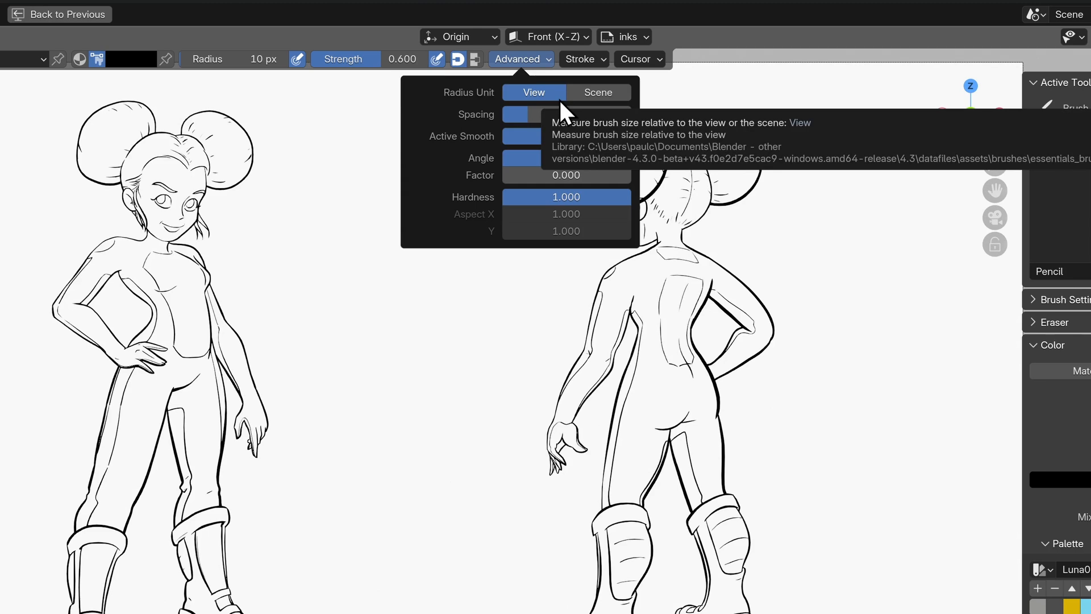
{"action": "left_click", "coordinate": [595, 92]}
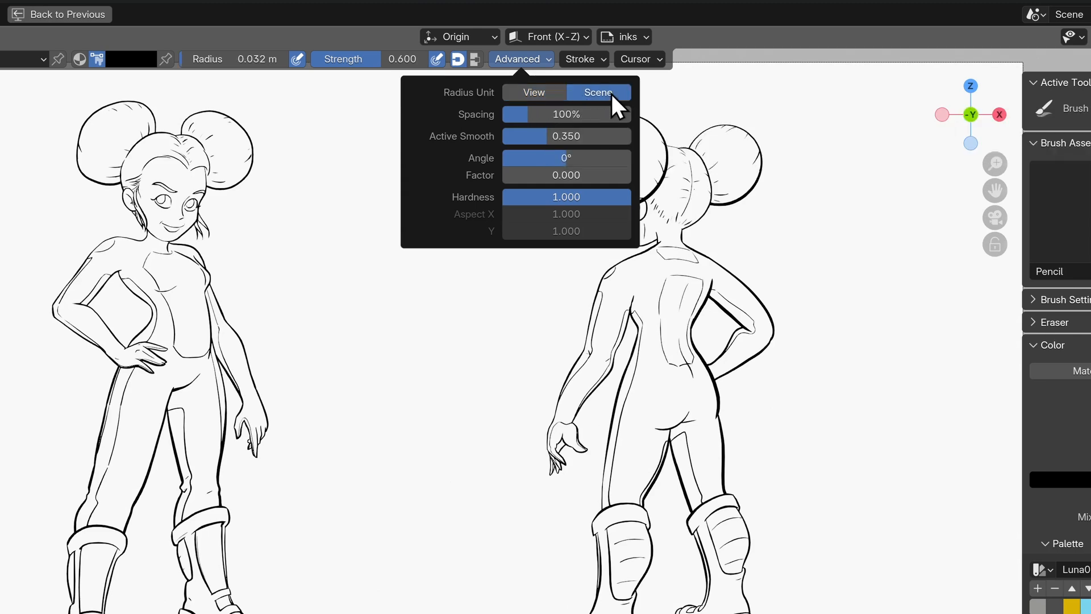
{"action": "mouse_move", "coordinate": [616, 101]}
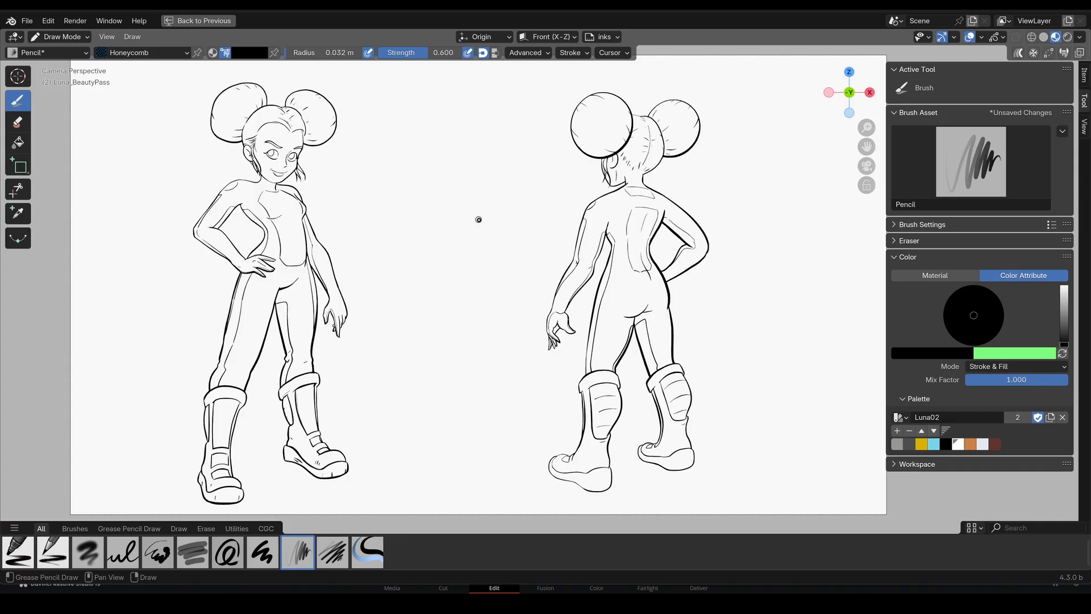
{"action": "scroll", "scroll_direction": "down", "scroll_amount": 3}
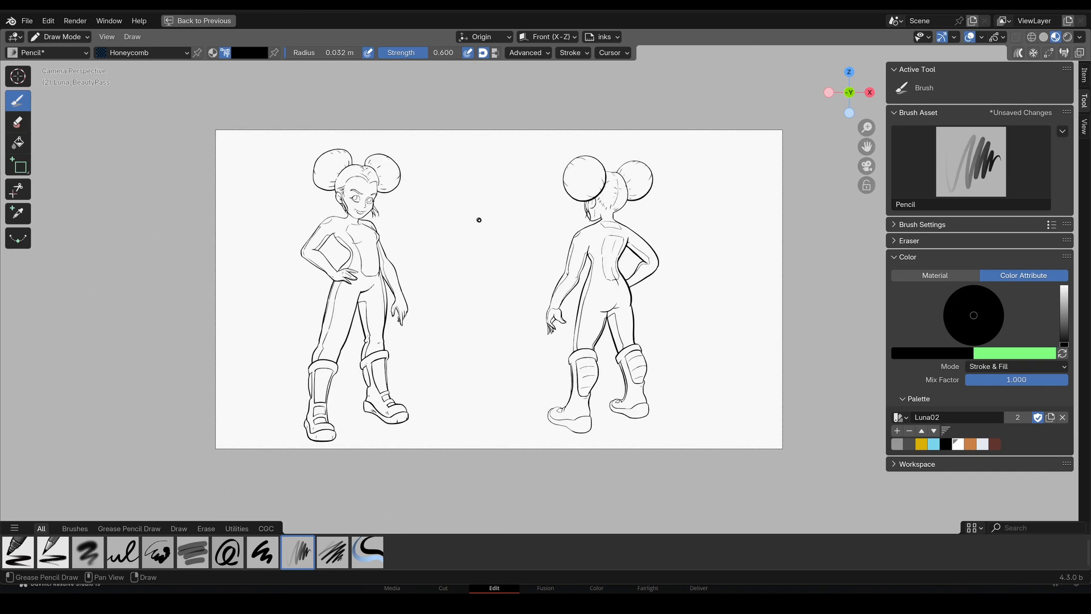
{"action": "left_click", "coordinate": [525, 52]}
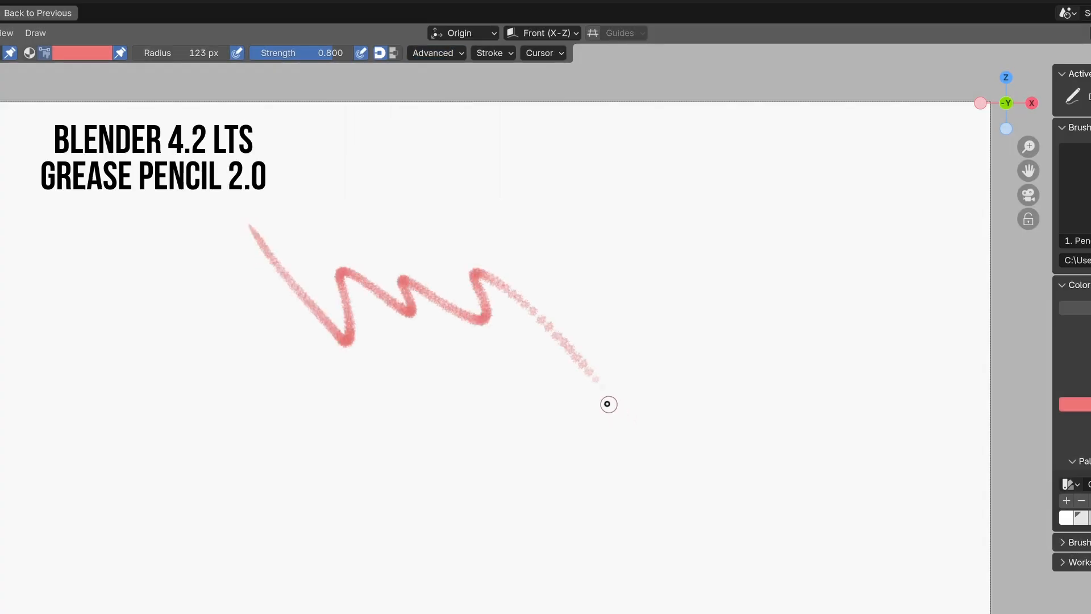
Step: Draw a soft pink zigzag stroke that trails off into separated dots
{"action": "left_click", "coordinate": [432, 53]}
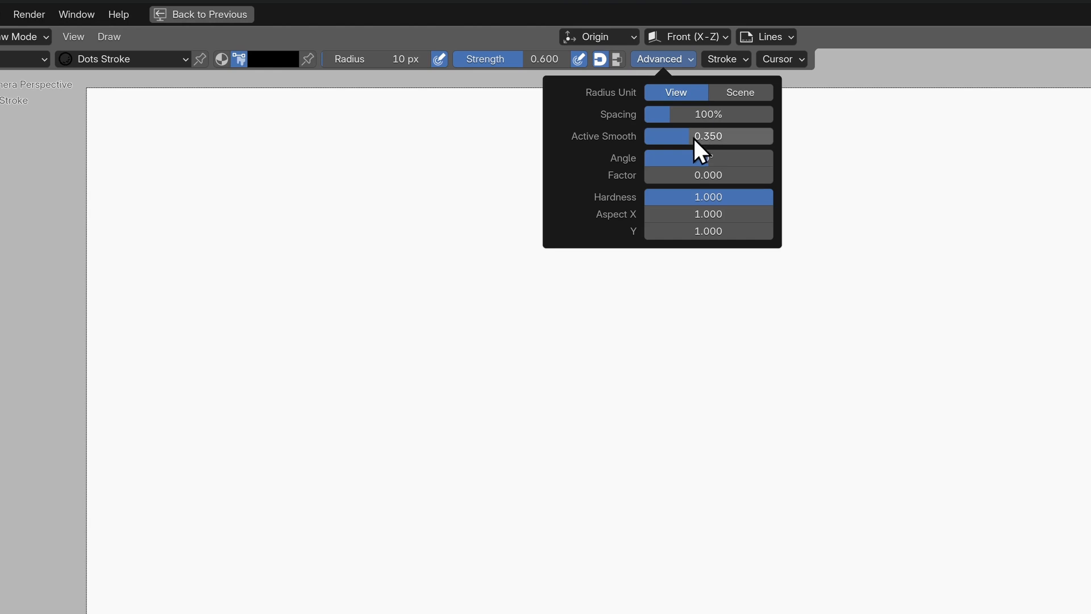
{"action": "mouse_move", "coordinate": [765, 132]}
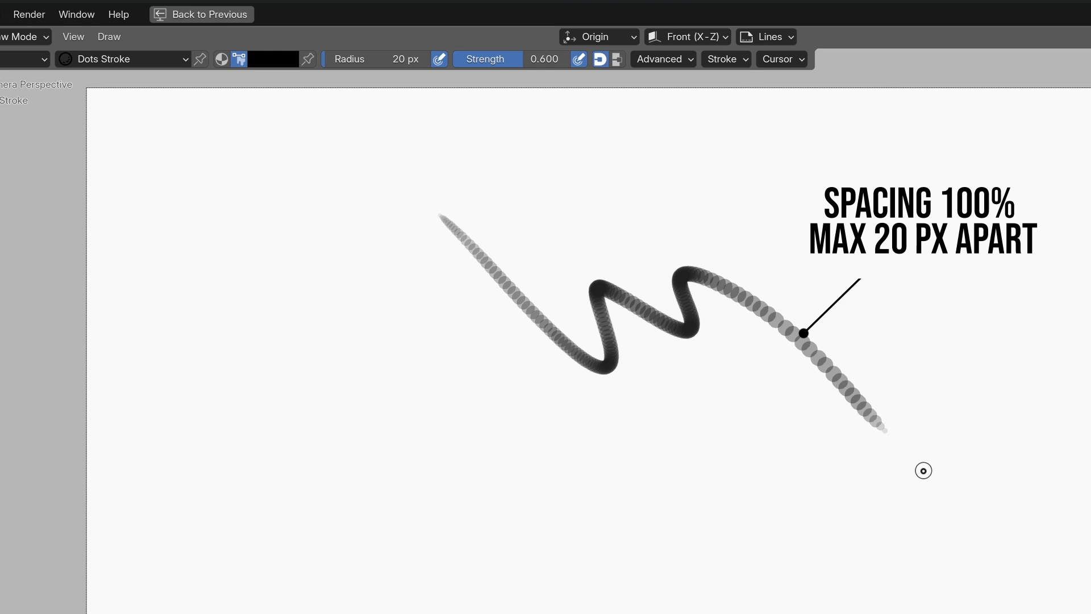
Step: Lower brush Spacing from 100% to 10% in Advanced settings and check the Graphite brush's spacing
{"action": "left_click", "coordinate": [662, 59]}
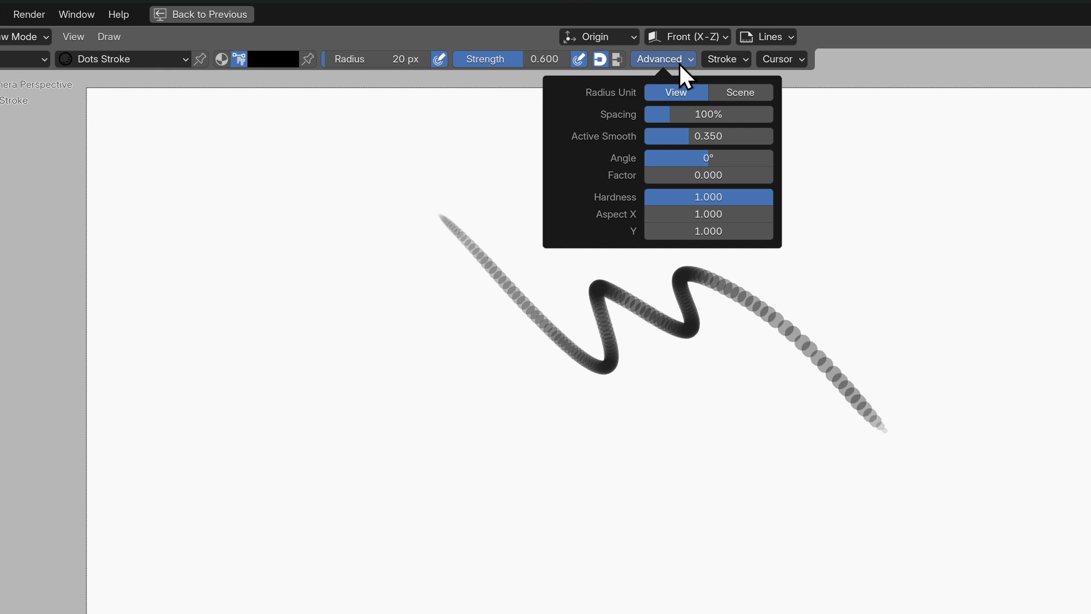
{"action": "left_click", "coordinate": [470, 374]}
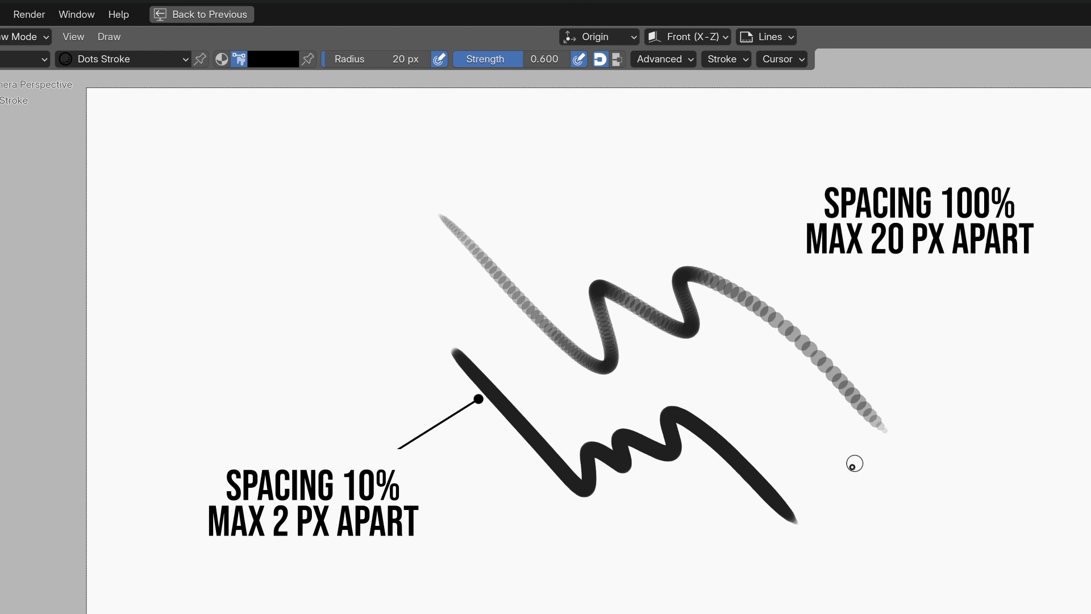
{"action": "mouse_move", "coordinate": [834, 497]}
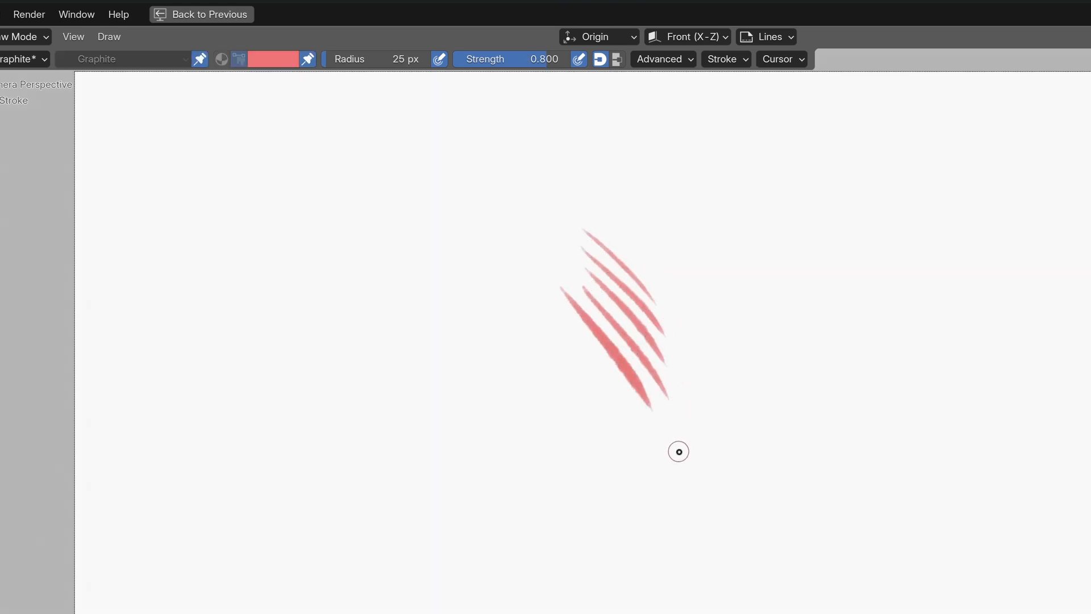
{"action": "left_click", "coordinate": [662, 58]}
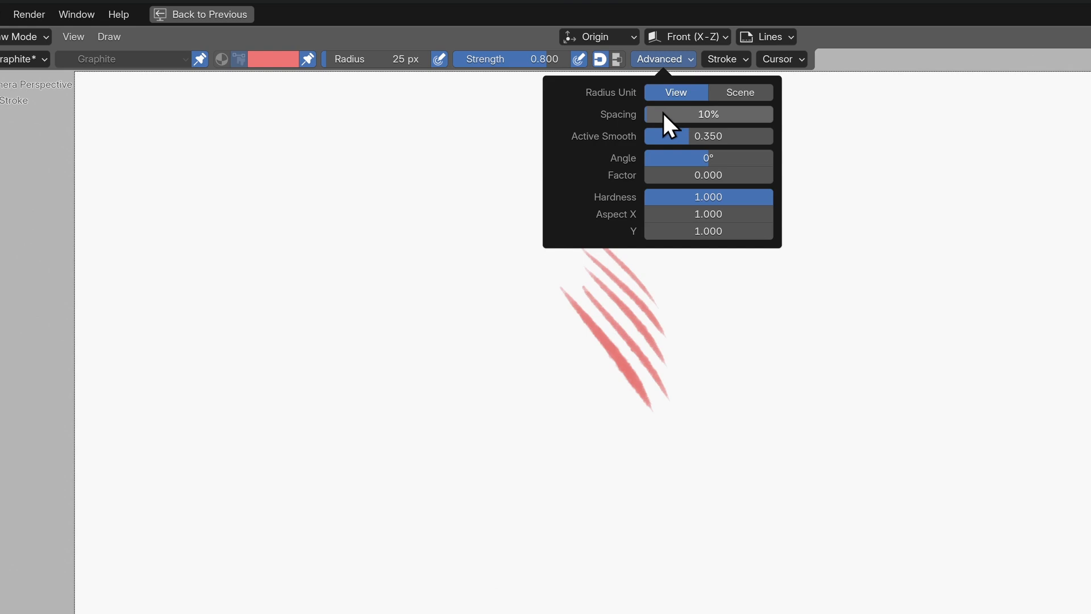
{"action": "mouse_move", "coordinate": [751, 139]}
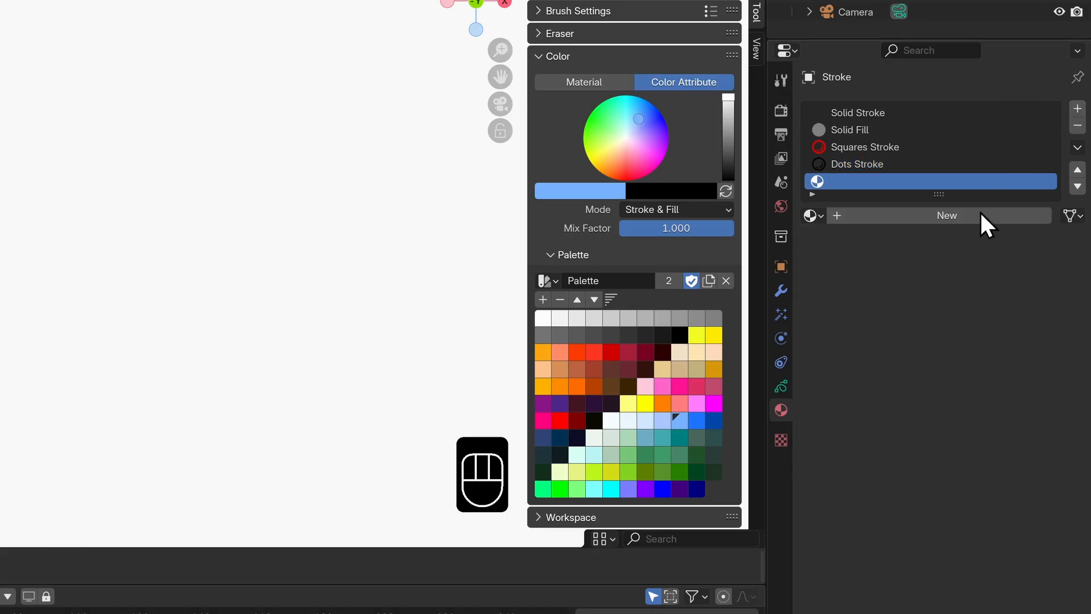
Step: Add a new Gradient material in the empty material slot
{"action": "left_click", "coordinate": [946, 214]}
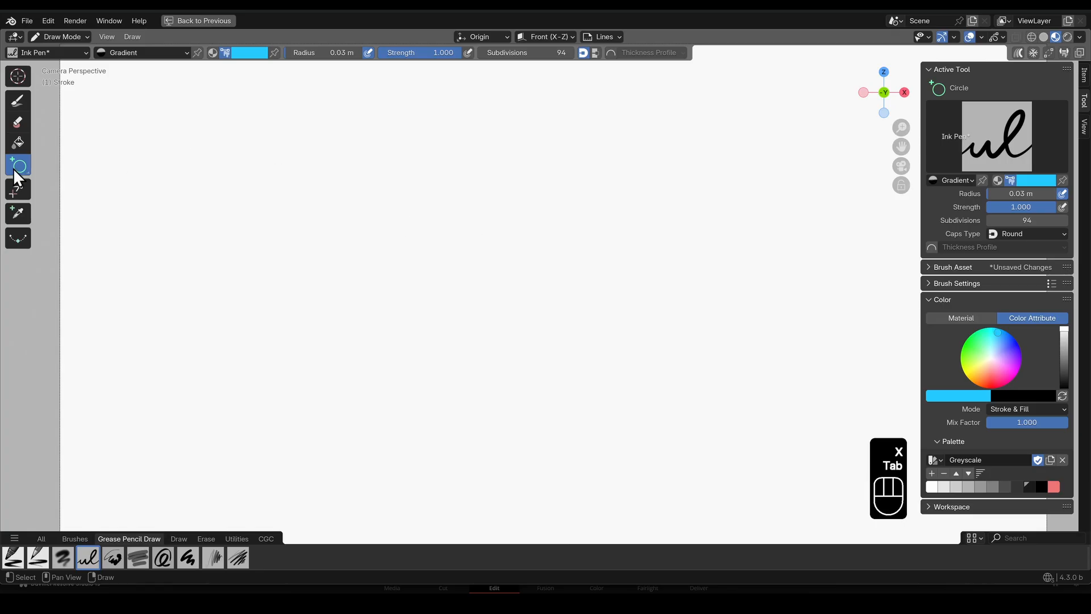
Step: Draw a blue gradient box and an orange gradient circle, then pick yellow from the palette
{"action": "left_click", "coordinate": [249, 52]}
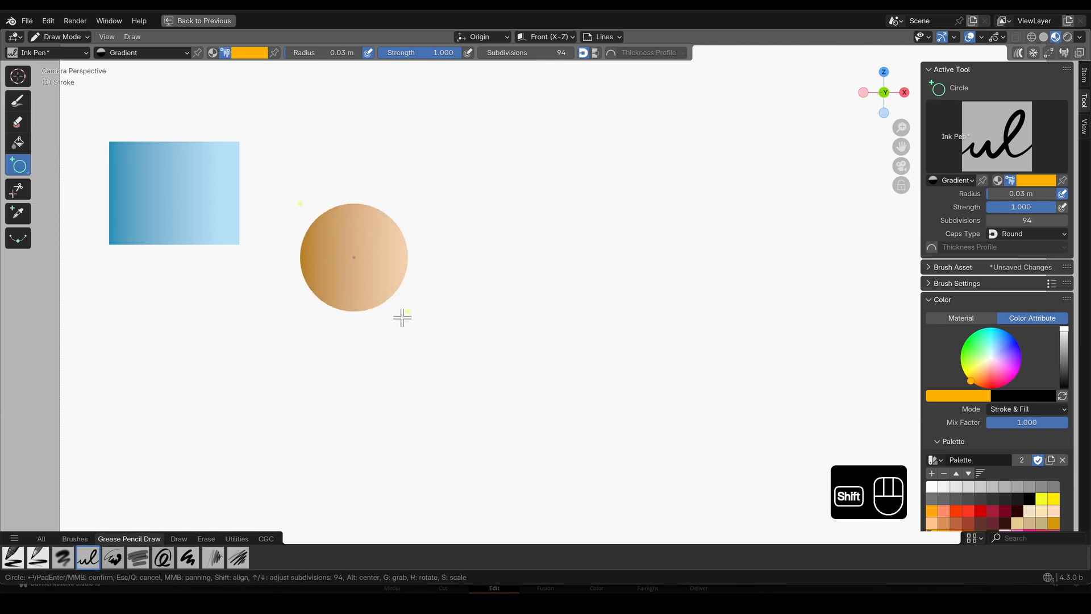
{"action": "left_click", "coordinate": [249, 53]}
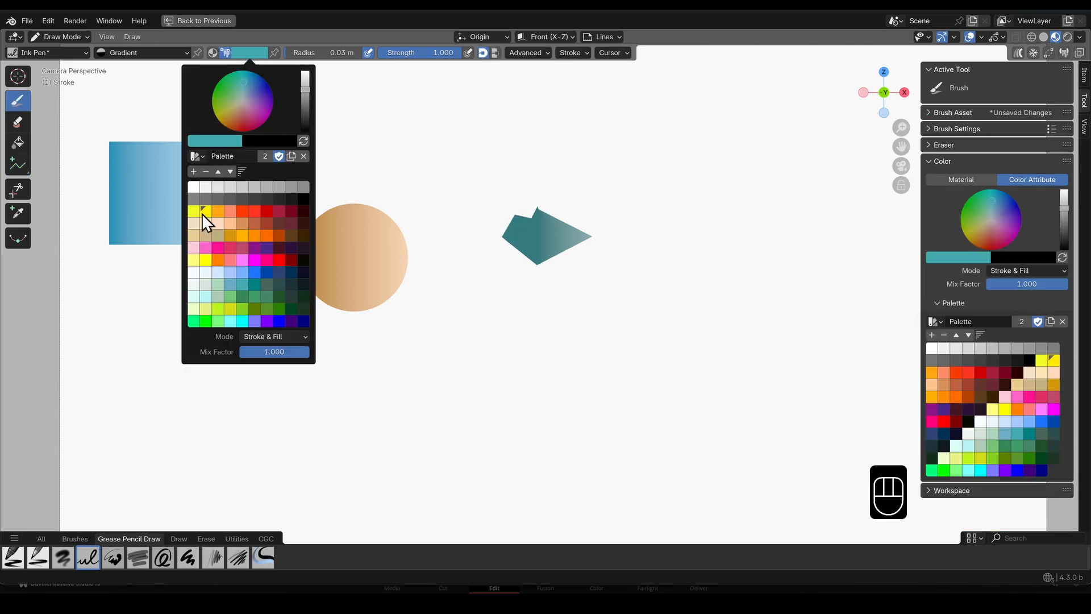
{"action": "left_click", "coordinate": [203, 212]}
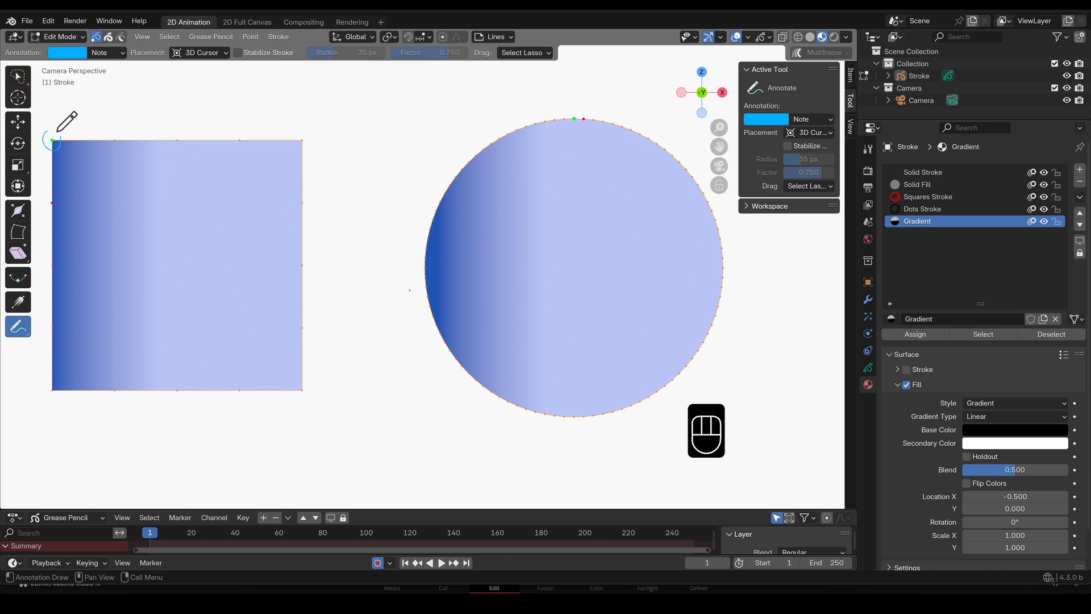
Step: Sketch an annotation arrow above the square showing the gradient direction
{"action": "key", "text": "shift"}
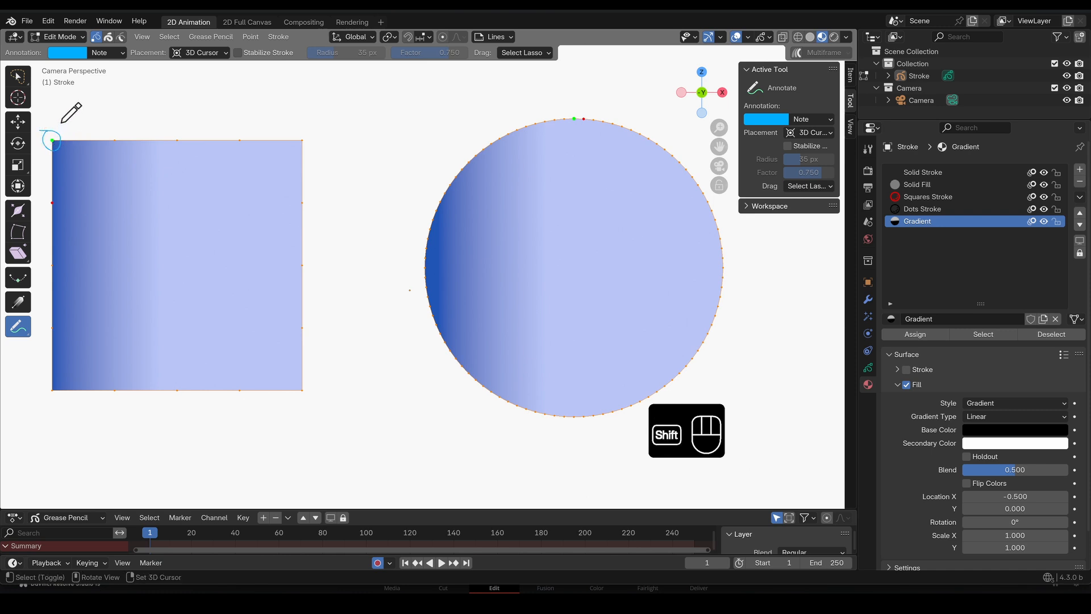
{"action": "left_click_drag", "start_coordinate": [66, 124], "coordinate": [328, 121]}
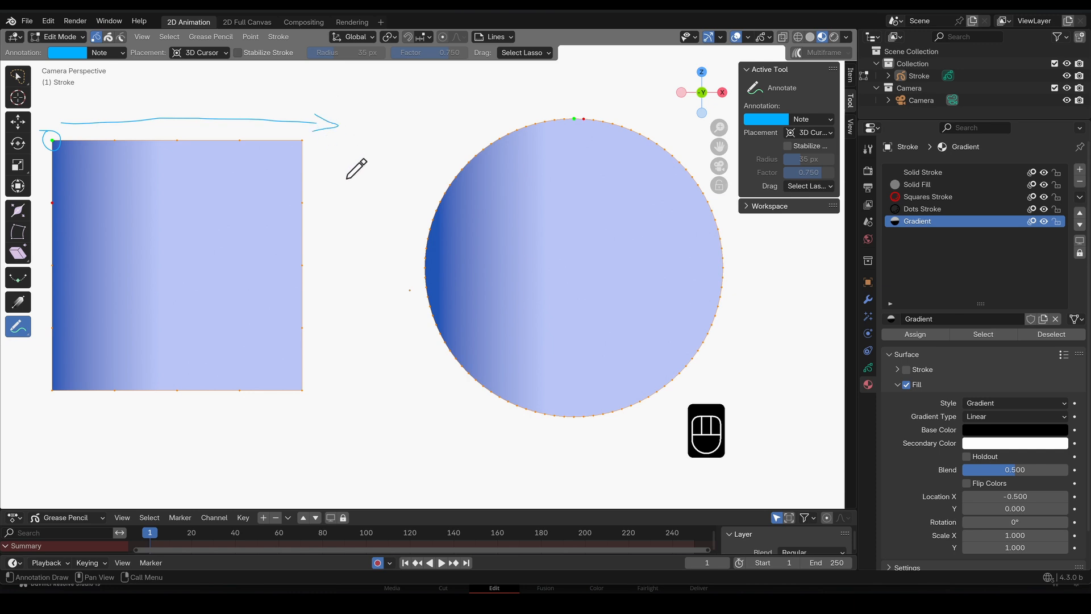
{"action": "mouse_move", "coordinate": [376, 206]}
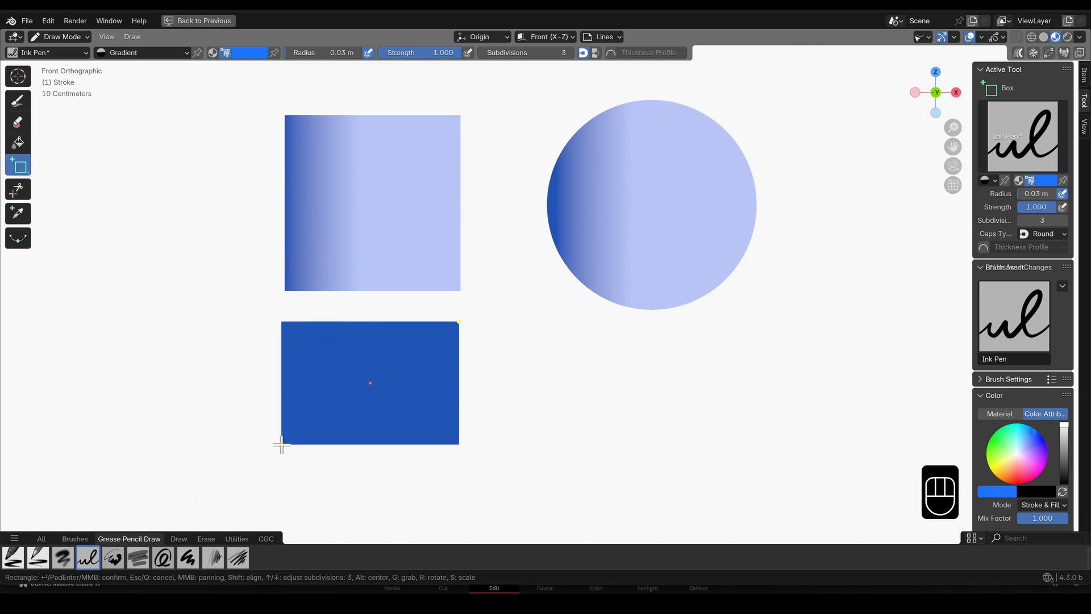
Step: Enter Edit Mode via Ctrl+Tab and use the Gradient tool on all selected strokes
{"action": "key", "text": "ctrl+tab"}
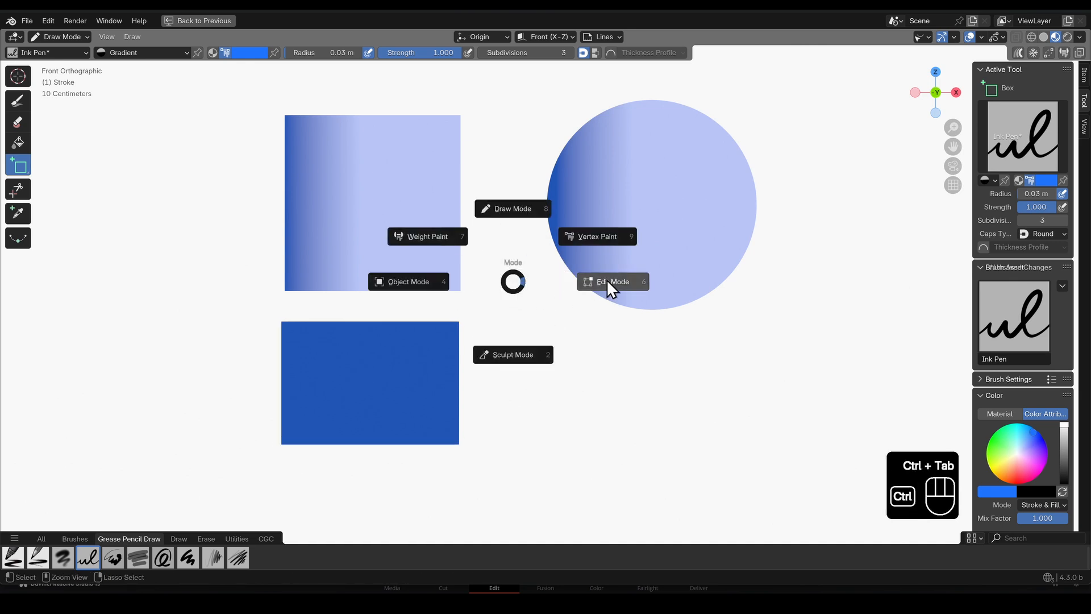
{"action": "left_click", "coordinate": [612, 281]}
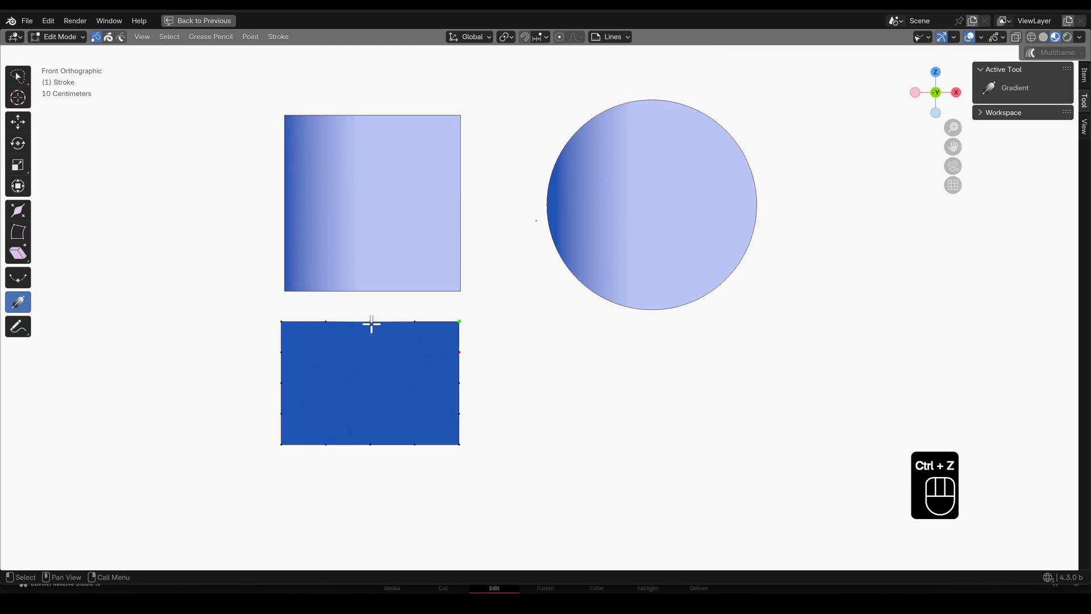
{"action": "key", "text": "ctrl+z"}
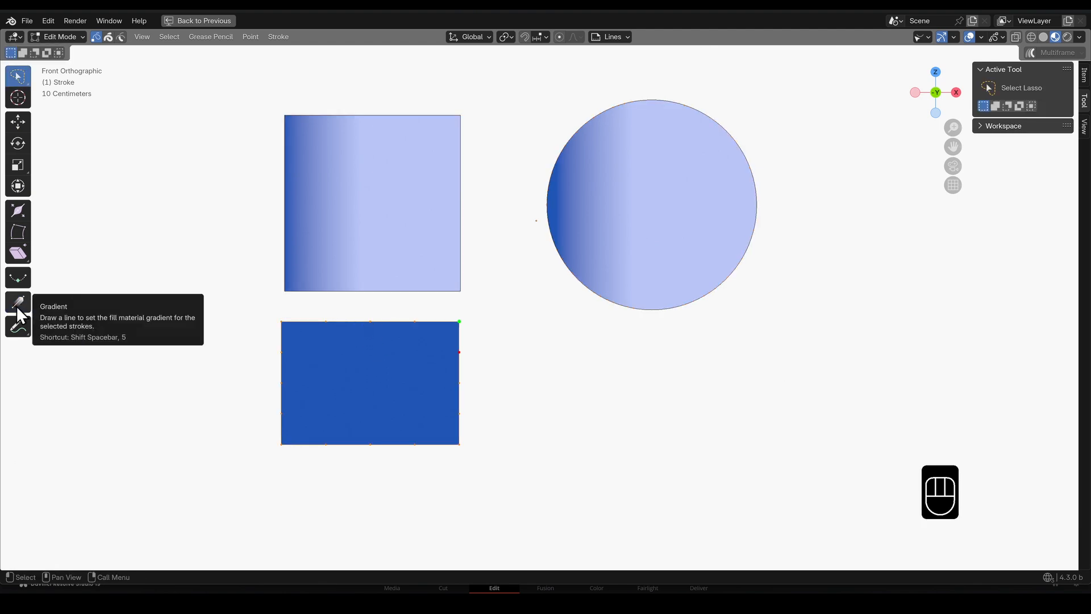
{"action": "left_click", "coordinate": [17, 302]}
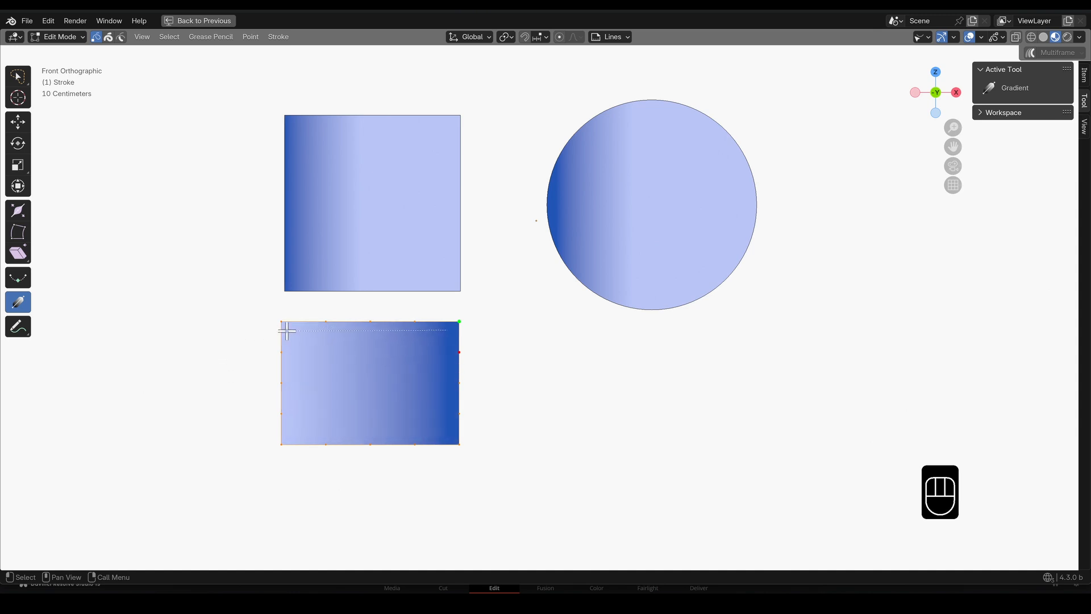
{"action": "key", "text": "a"}
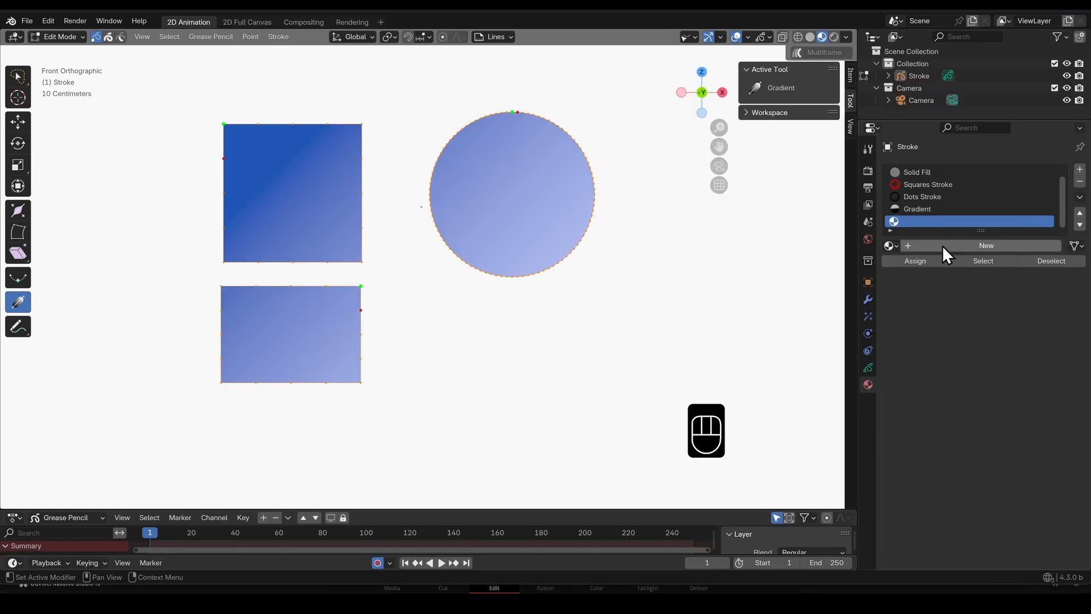
Step: Create a Halftone material with Stroke off and Fill Style set to Texture for the circle
{"action": "left_click", "coordinate": [985, 246]}
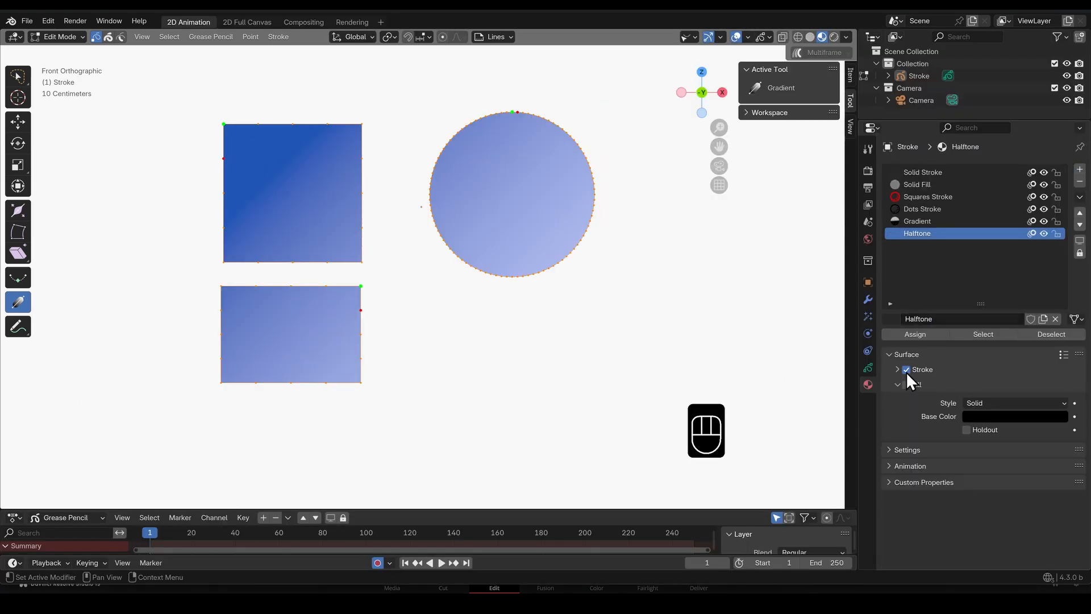
{"action": "left_click", "coordinate": [1015, 402]}
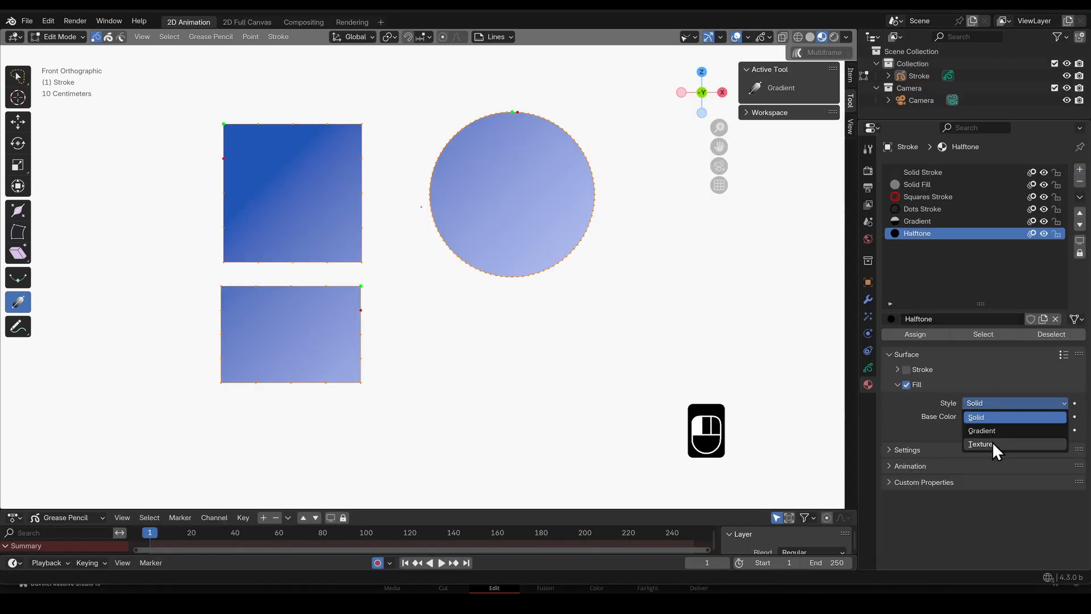
{"action": "left_click", "coordinate": [981, 444]}
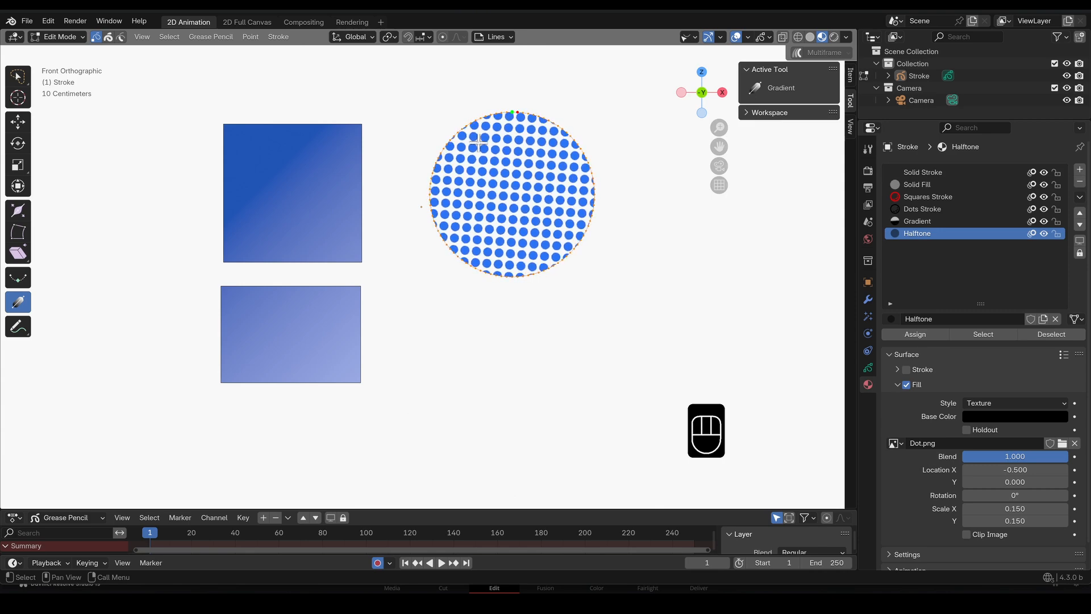
{"action": "key", "text": "a"}
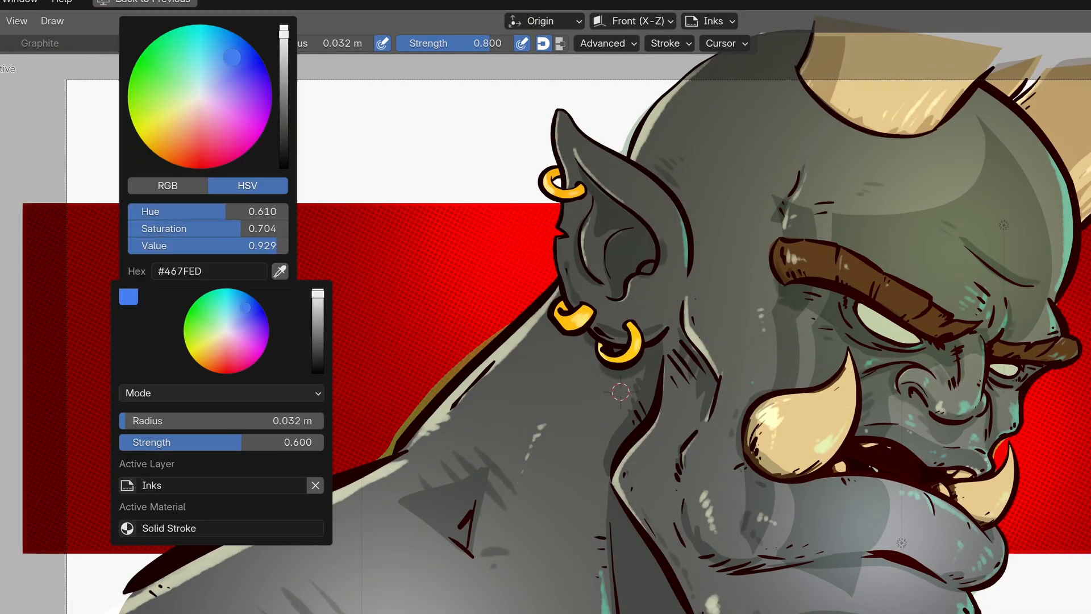
Step: Pick a light blue brush colour from the right-click menu and check the Active Material list
{"action": "left_click", "coordinate": [219, 392]}
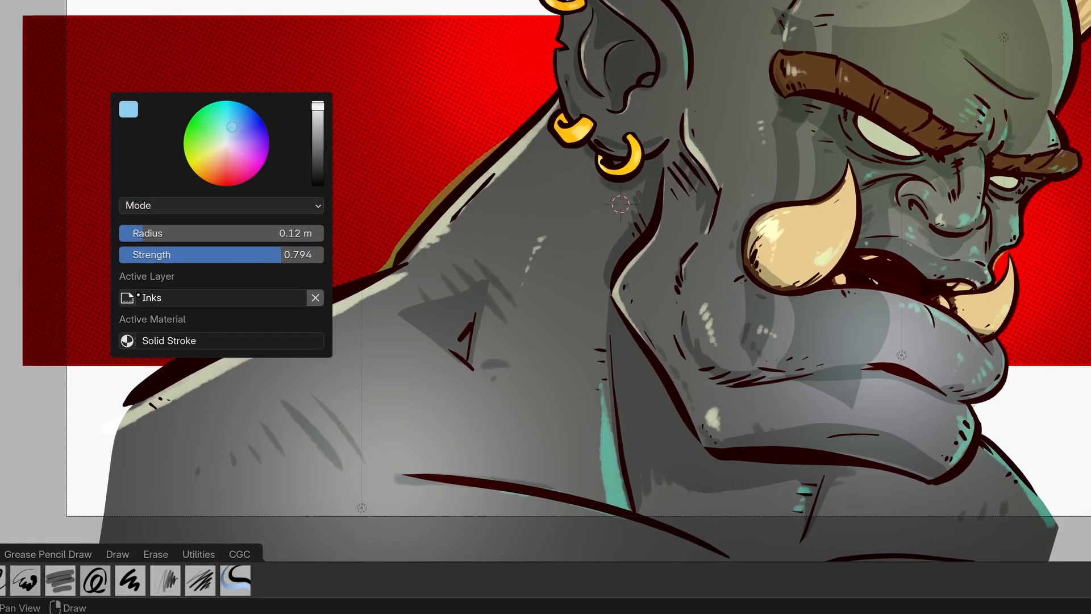
{"action": "left_click", "coordinate": [219, 340]}
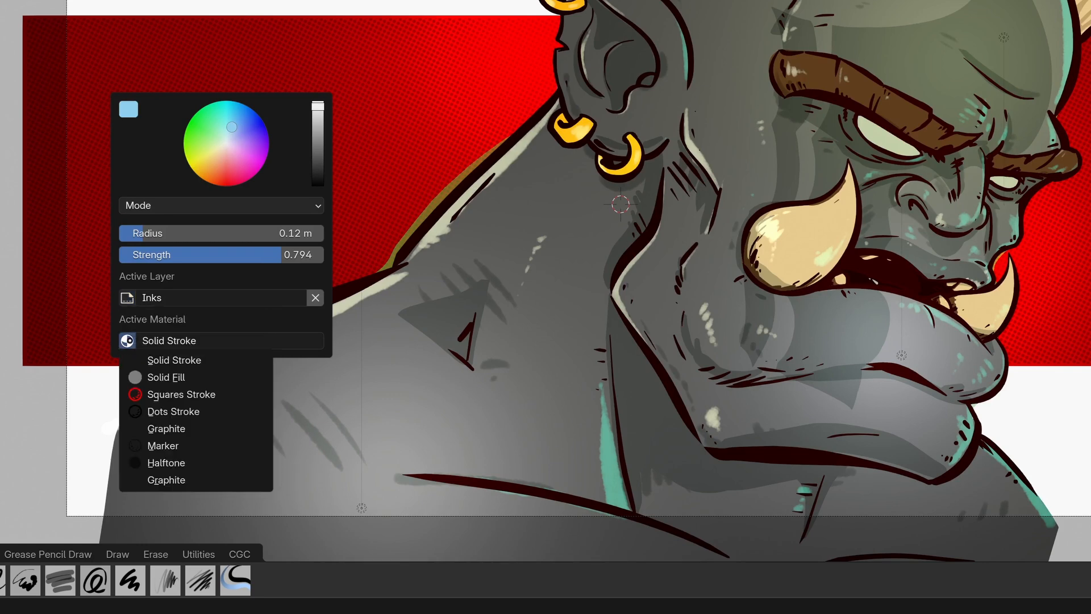
{"action": "mouse_move", "coordinate": [166, 463]}
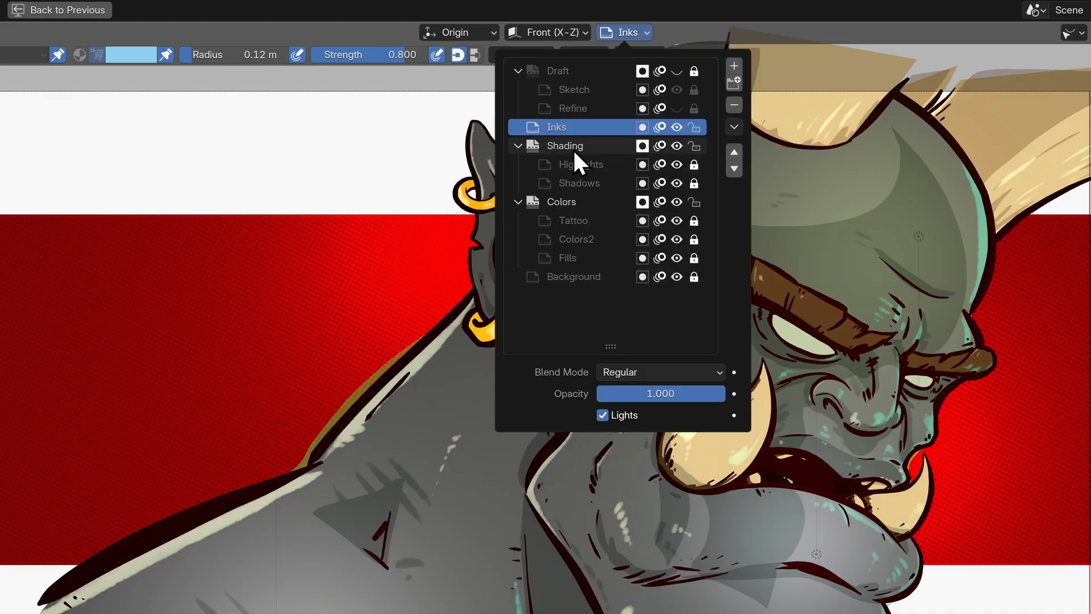
Step: Hide the Shading group and Background layer, then show the Shading group again
{"action": "left_click", "coordinate": [565, 146]}
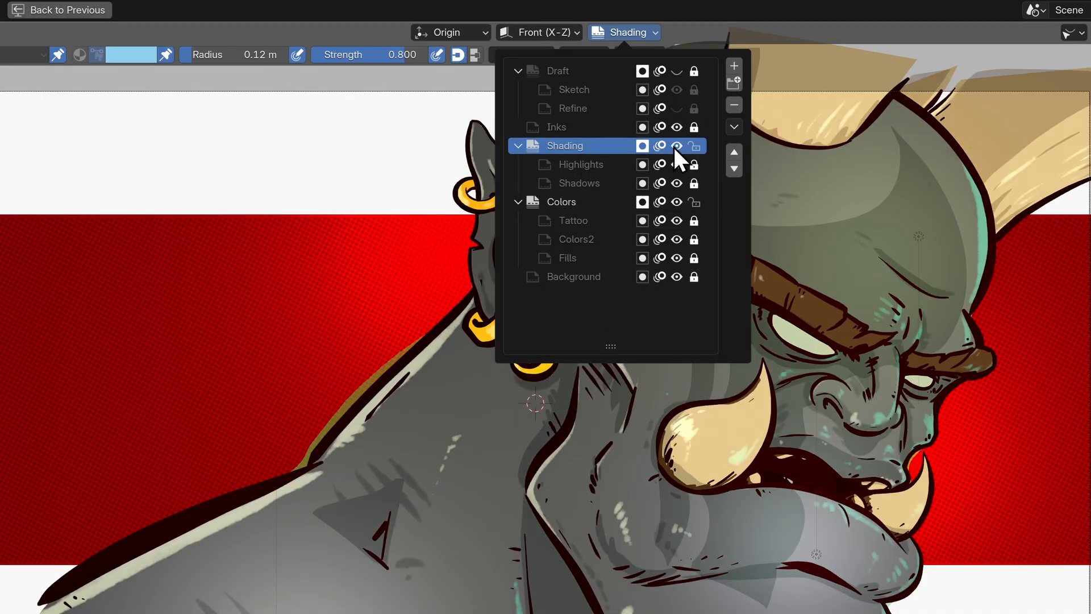
{"action": "left_click", "coordinate": [557, 71]}
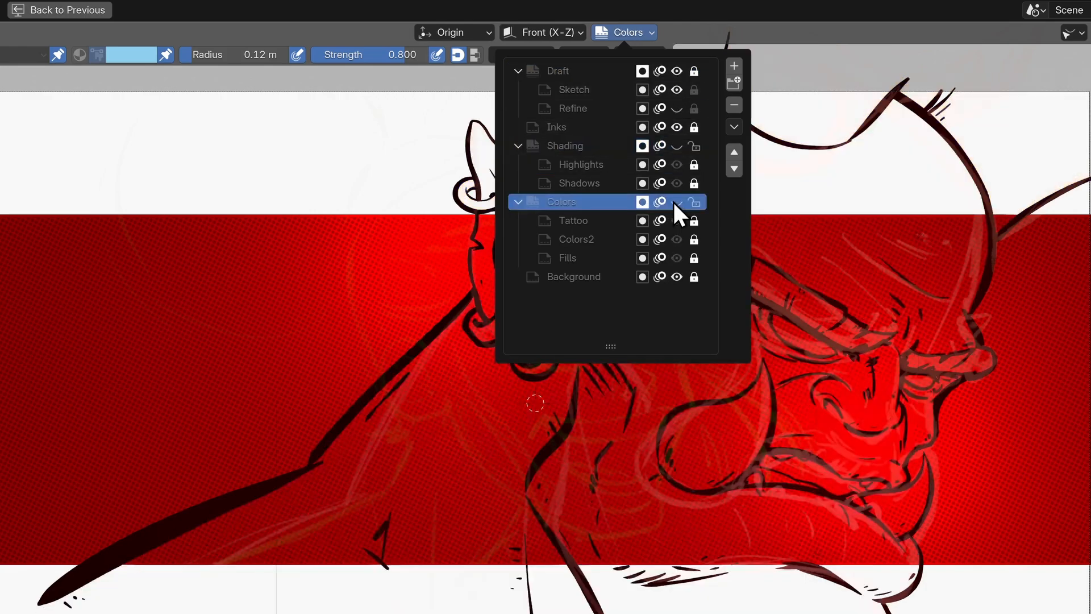
{"action": "mouse_move", "coordinate": [675, 276]}
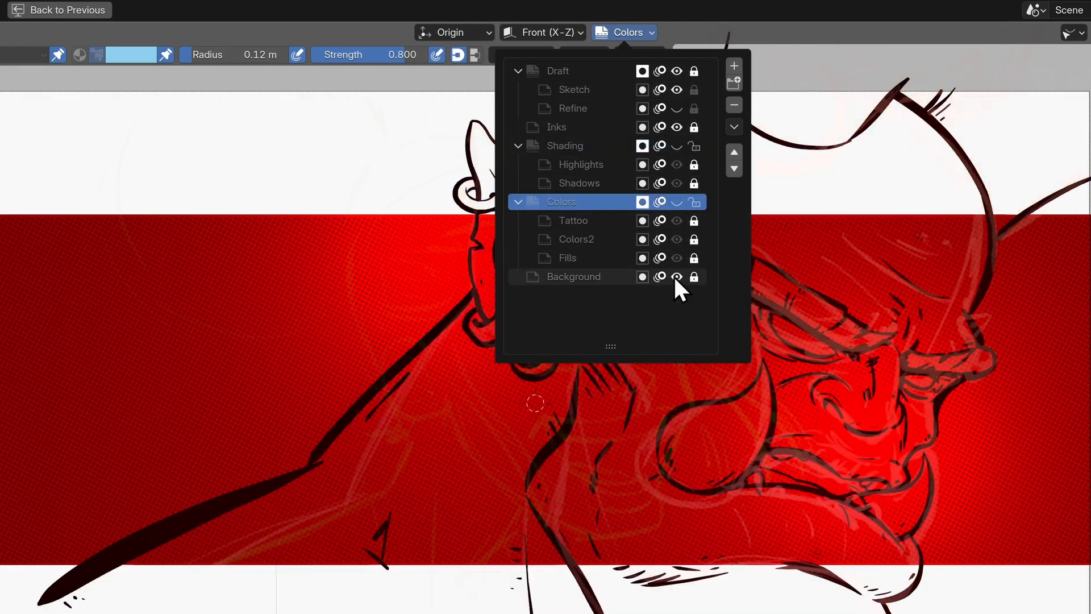
{"action": "left_click", "coordinate": [572, 276]}
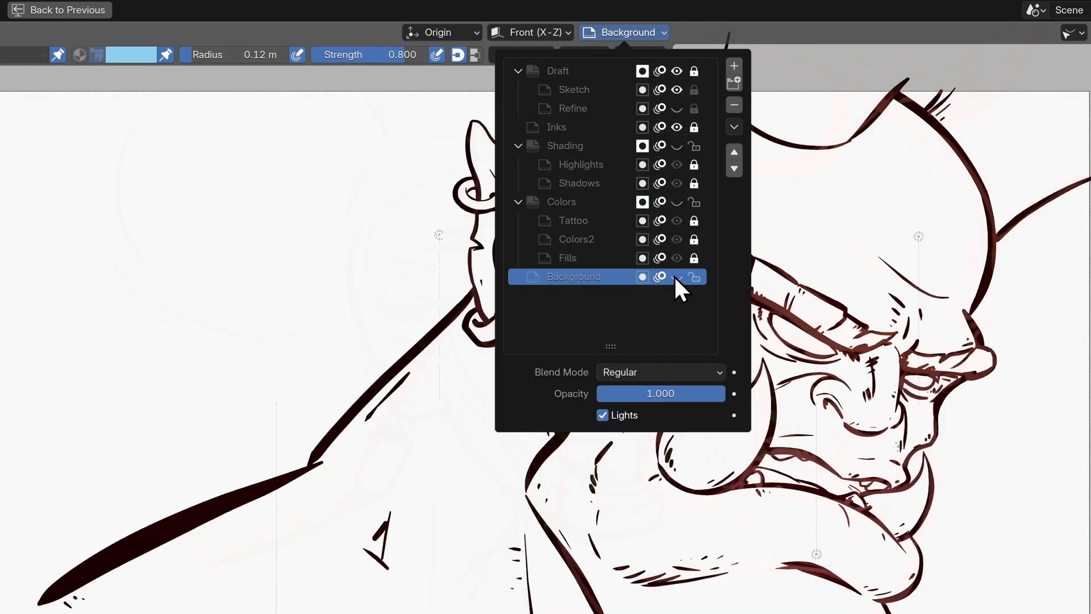
{"action": "left_click", "coordinate": [565, 146]}
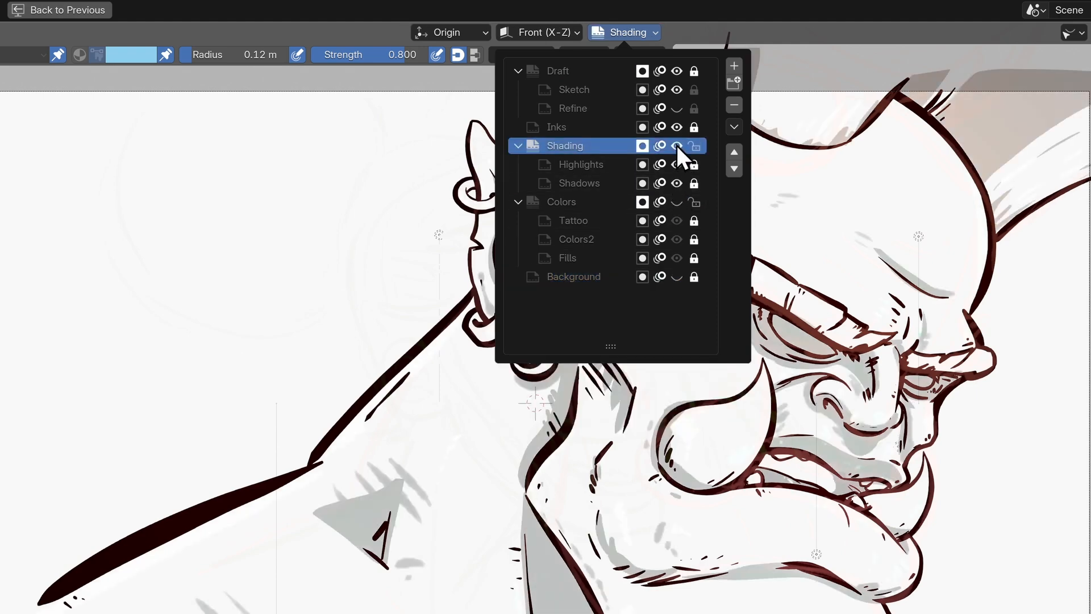
{"action": "mouse_move", "coordinate": [676, 111]}
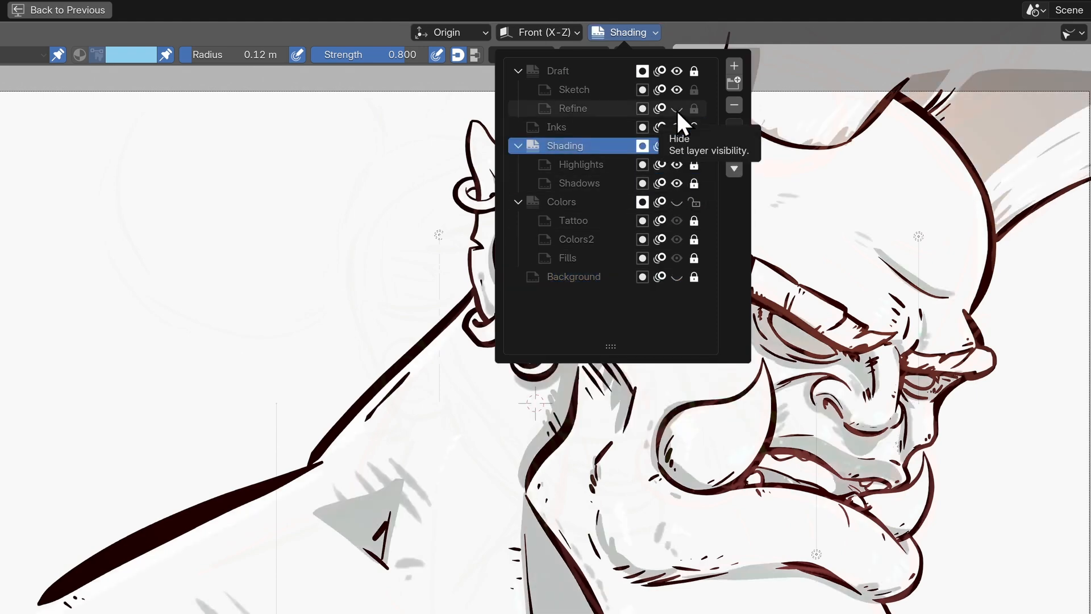
Step: Reveal the Refine sketch layer, the Colors group and the Background layer again
{"action": "left_click", "coordinate": [572, 109]}
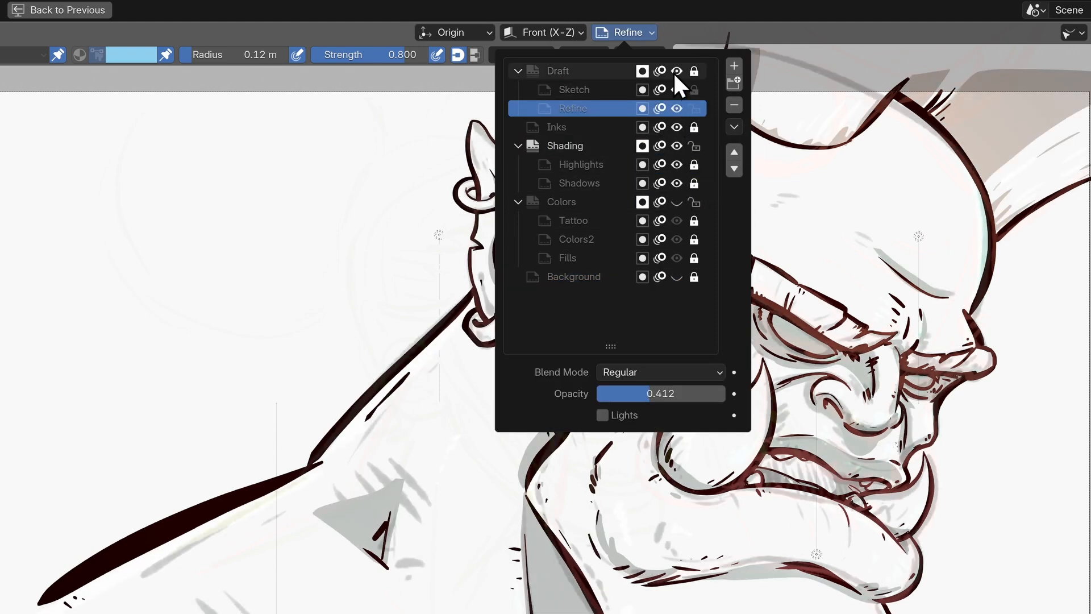
{"action": "left_click", "coordinate": [561, 202]}
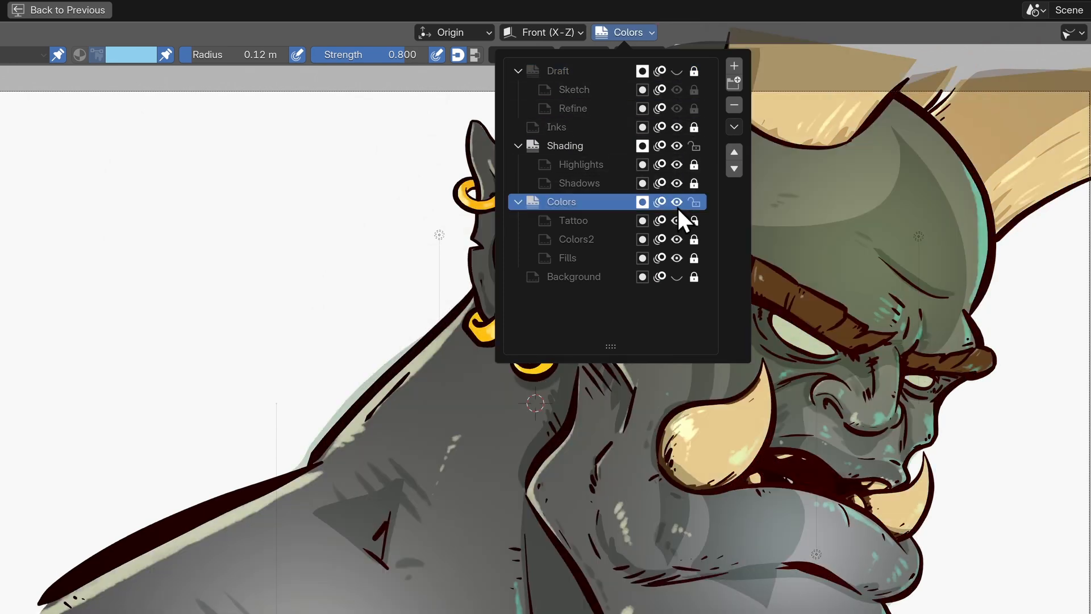
{"action": "left_click", "coordinate": [573, 276]}
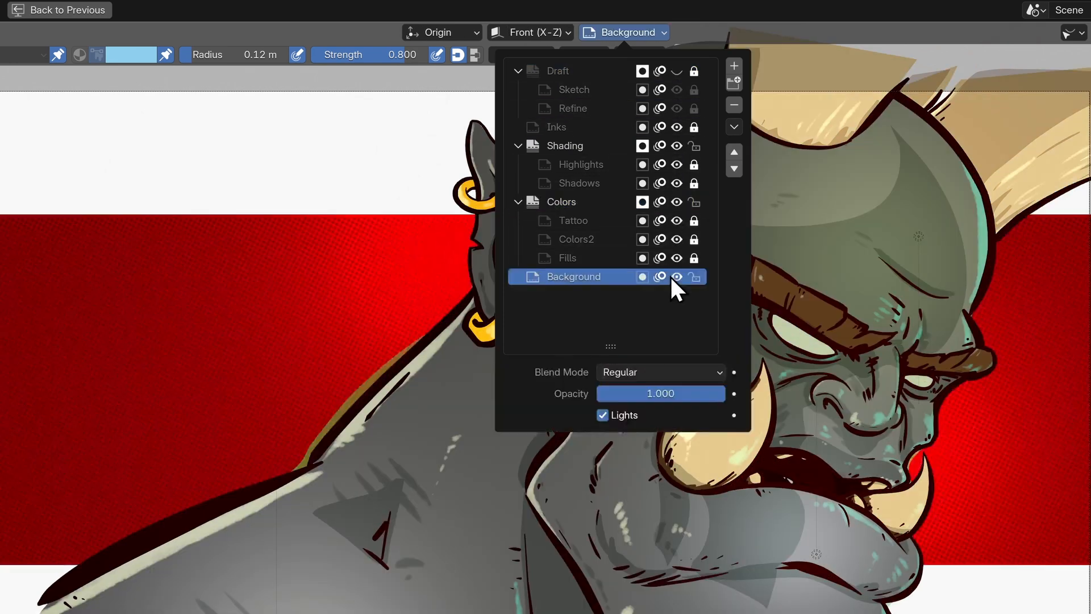
{"action": "left_click", "coordinate": [680, 101]}
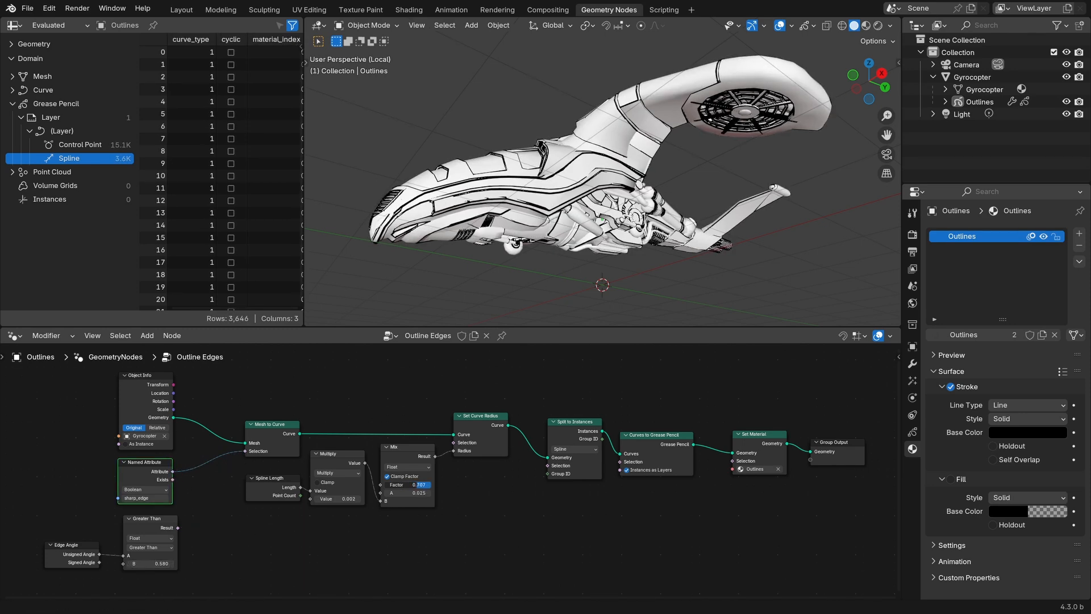
Step: Inspect the Outline Edges node tree driving the Outlines Grease Pencil object
{"action": "left_click", "coordinate": [1027, 432]}
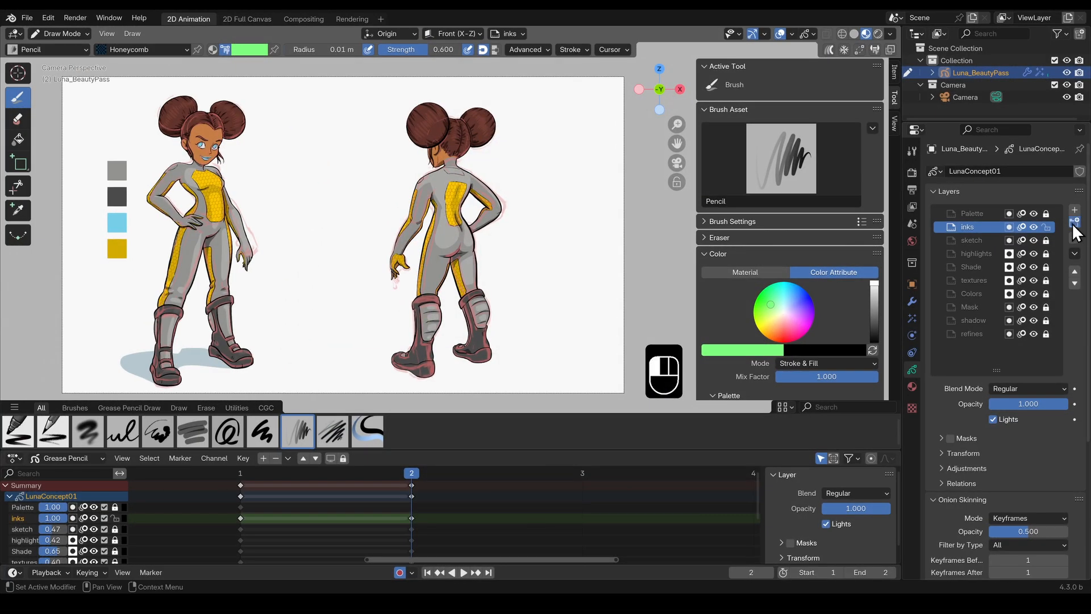
Step: Create a Hidden layer group, move the shadow layer into it and shift the group down the stack
{"action": "left_click", "coordinate": [1073, 209]}
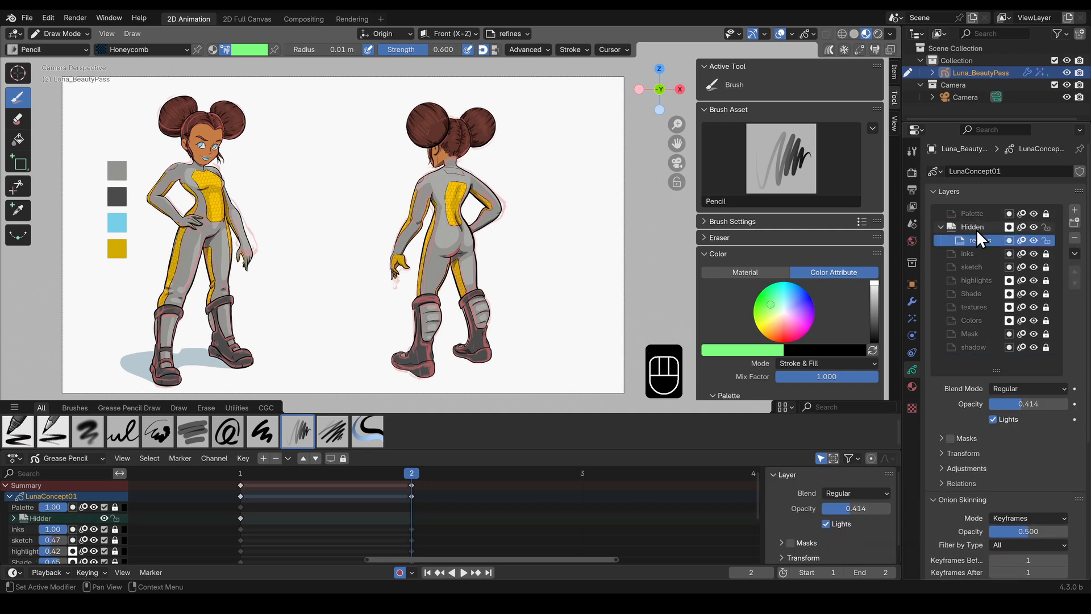
{"action": "left_click", "coordinate": [972, 346]}
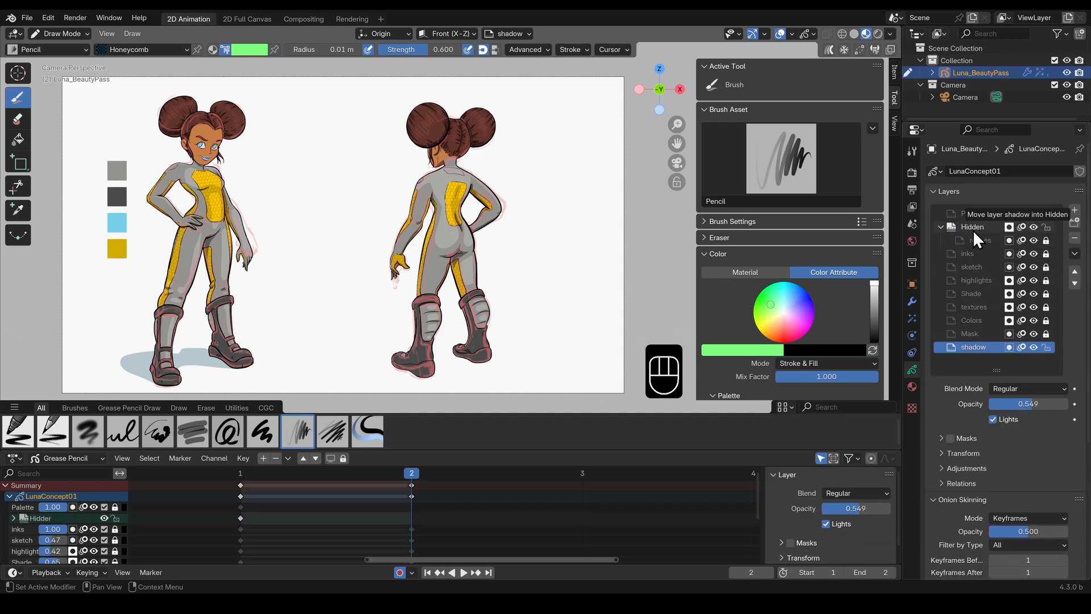
{"action": "left_click", "coordinate": [970, 279]}
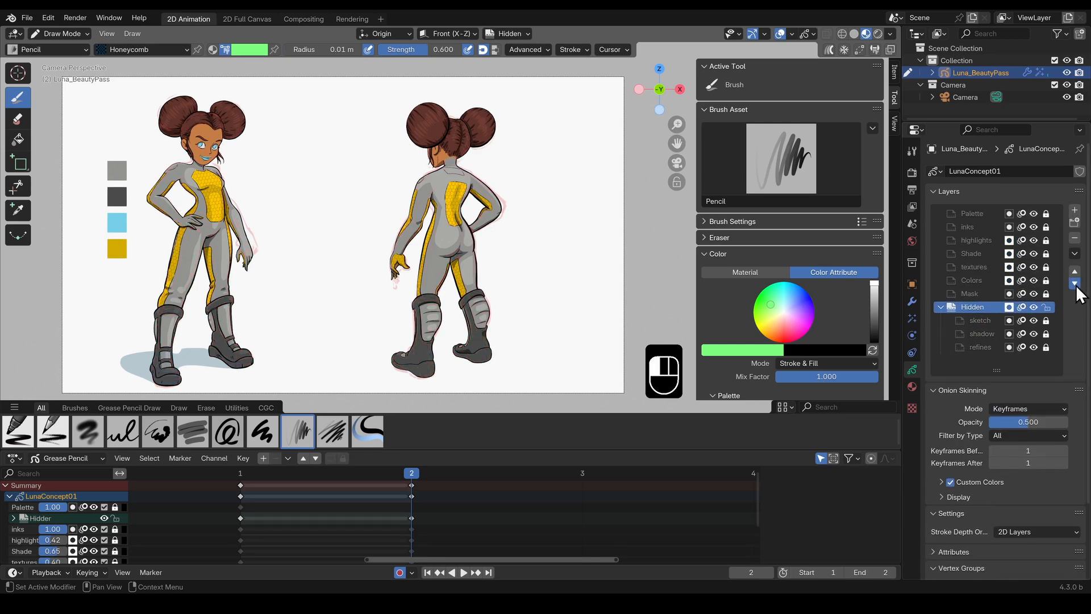
{"action": "left_click", "coordinate": [1021, 307]}
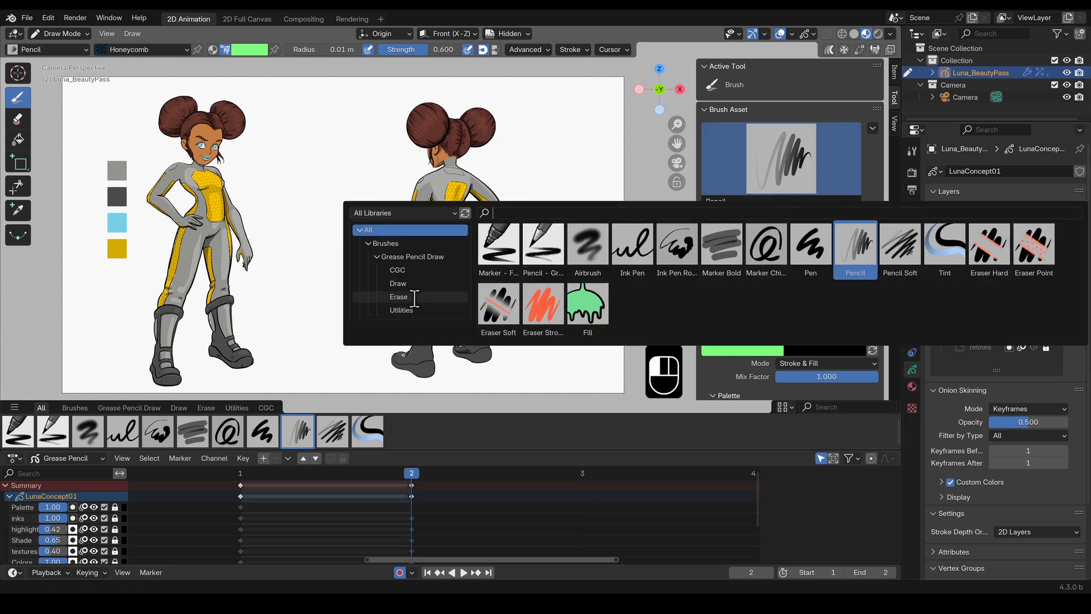
Step: Filter the asset shelf to show only Draw-category brushes
{"action": "left_click", "coordinate": [398, 283]}
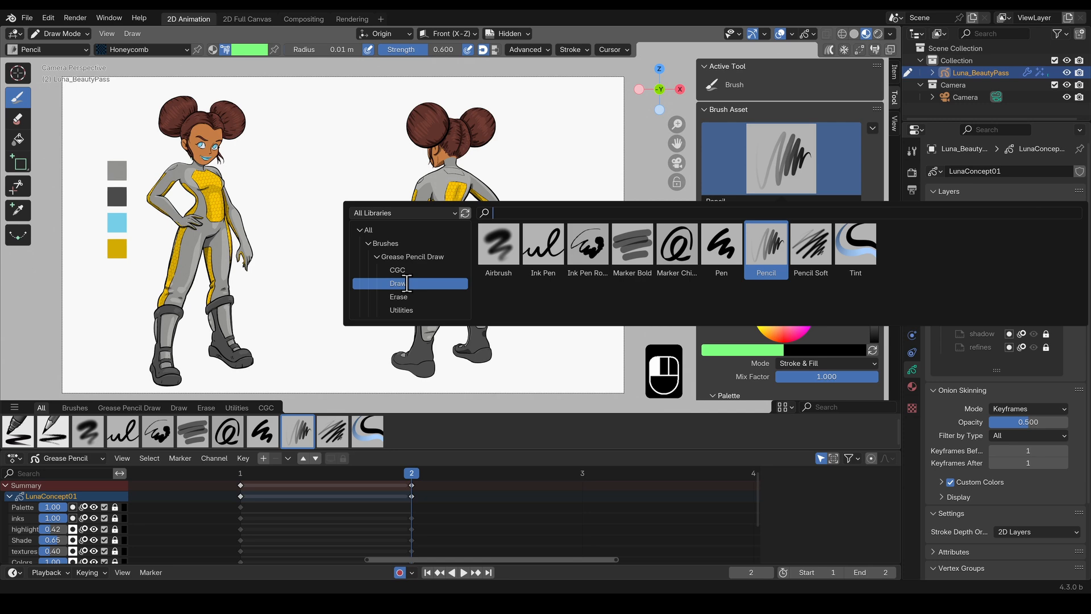
{"action": "left_click", "coordinate": [401, 309]}
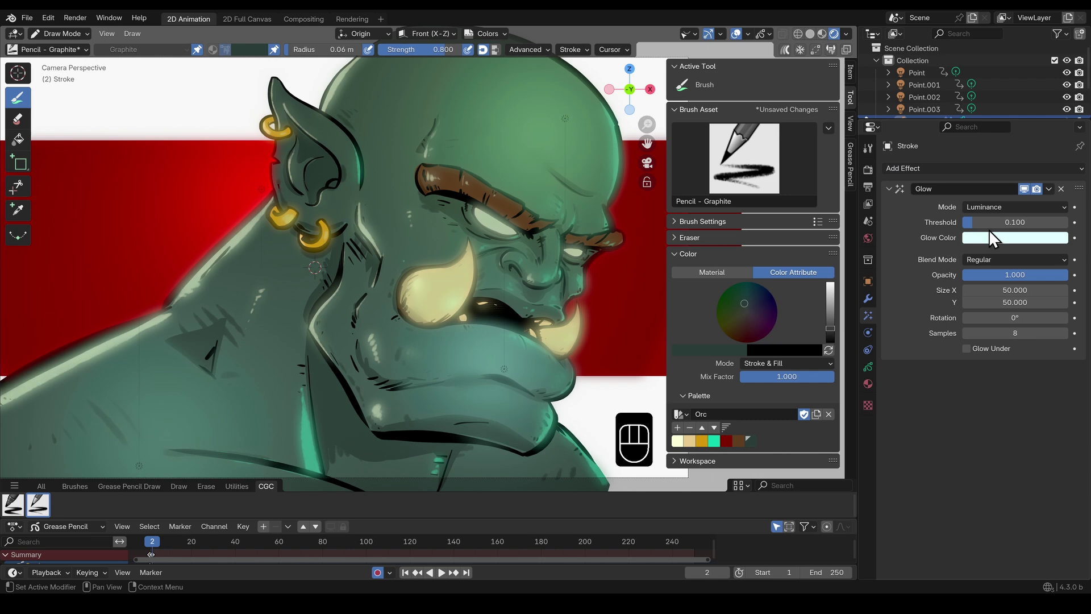
Step: Set the Inks layer's Tint Color to red in the layer Adjustments panel
{"action": "left_click", "coordinate": [1013, 259]}
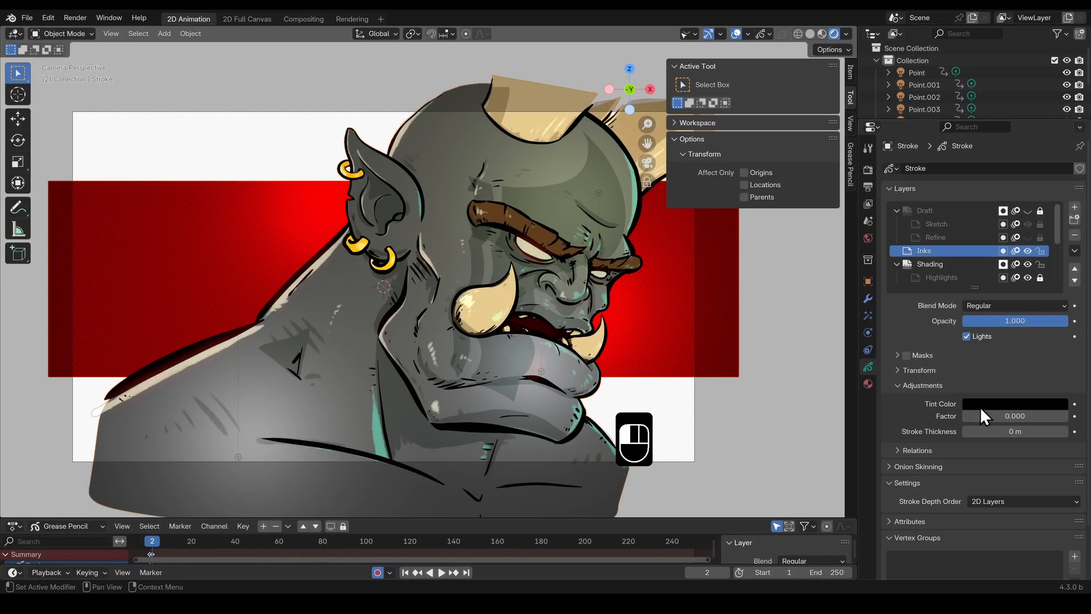
{"action": "left_click", "coordinate": [1012, 404]}
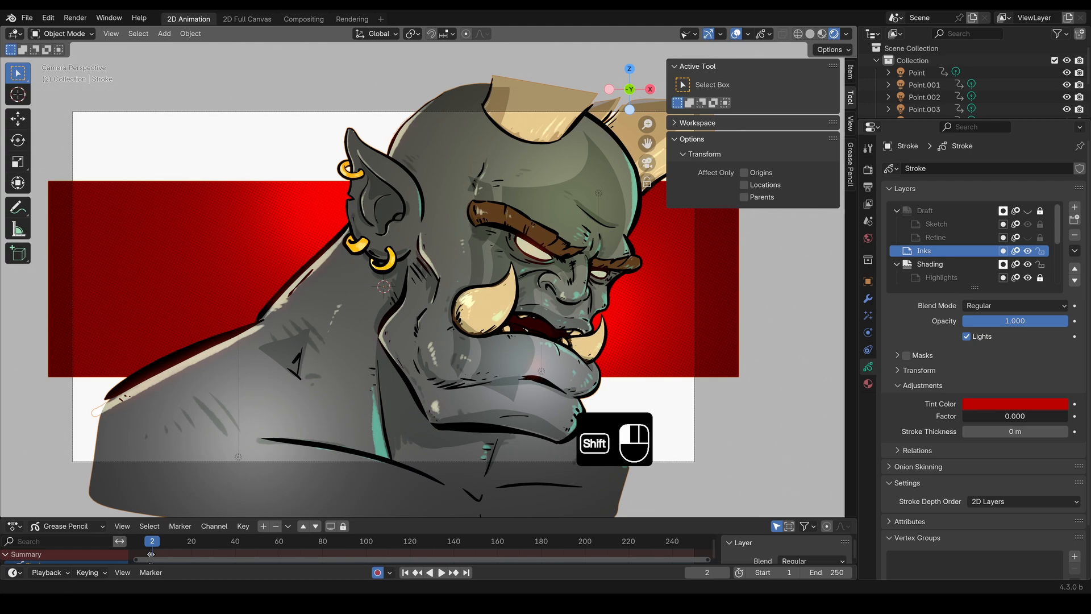